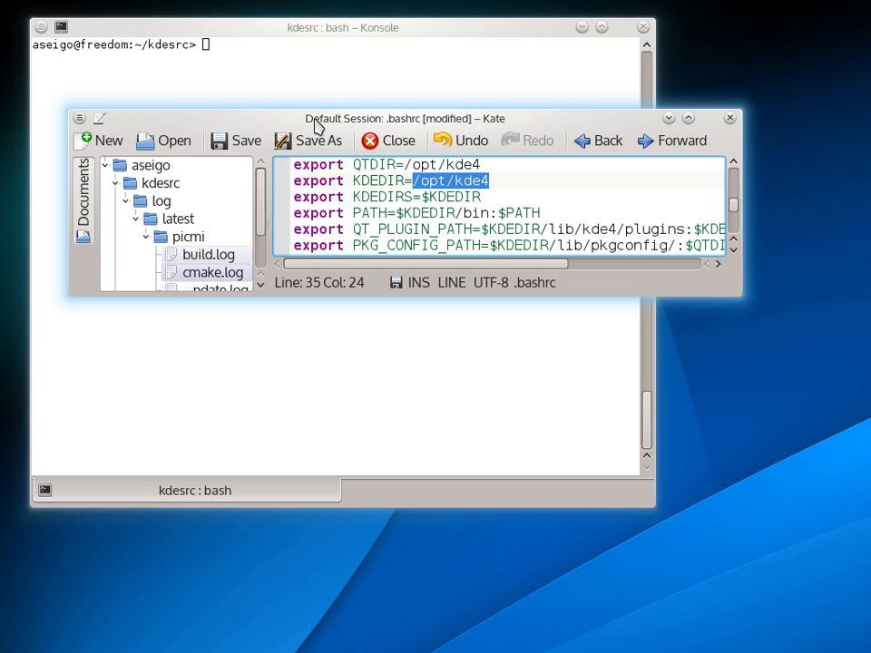
{"action": "mouse_move", "coordinate": [377, 123]}
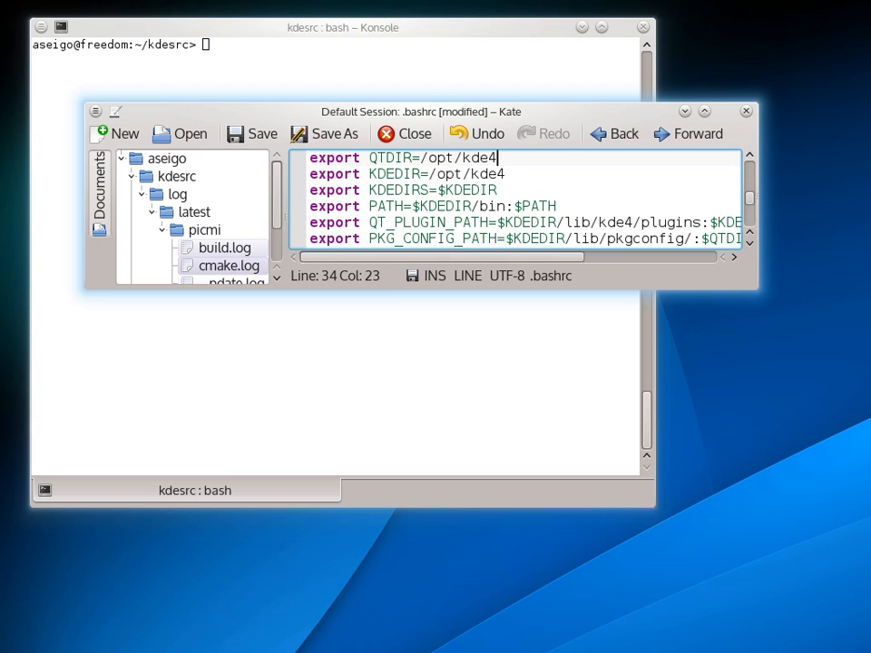
{"action": "mouse_move", "coordinate": [307, 178]}
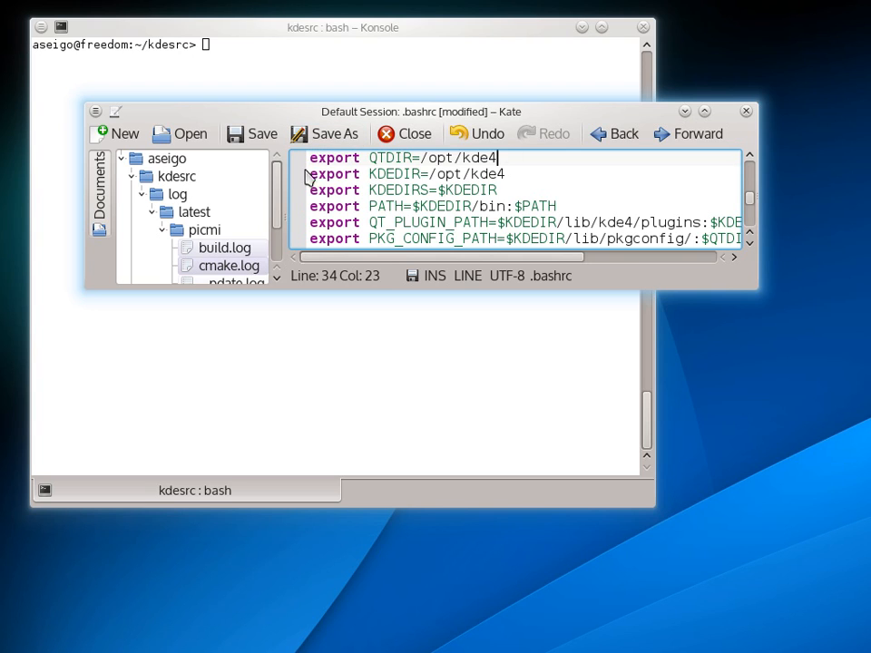
{"action": "mouse_move", "coordinate": [308, 189]}
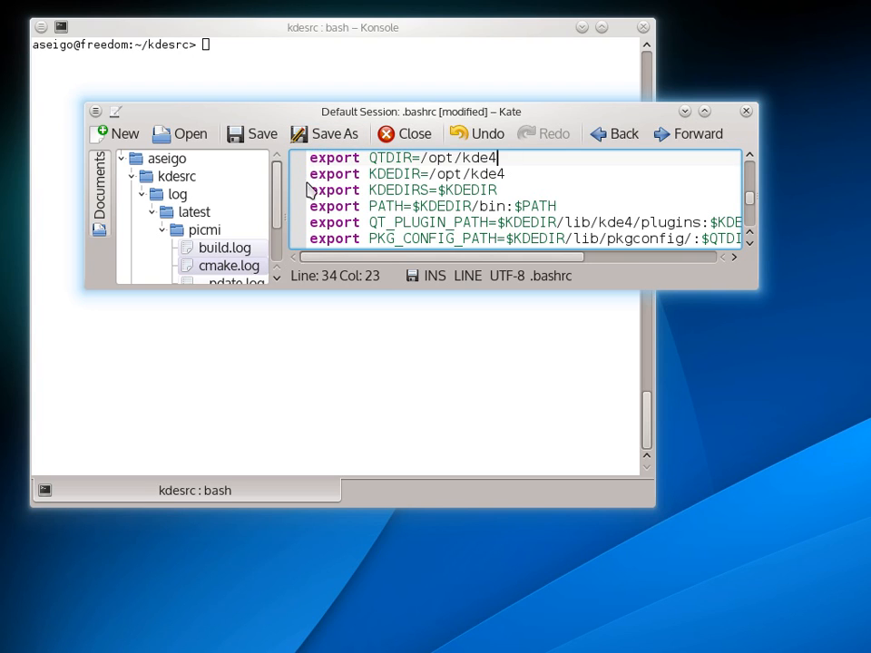
- Select parts of the QT_PLUGIN_PATH and PKG_CONFIG_PATH lines in the editor
{"action": "double_click", "coordinate": [393, 173]}
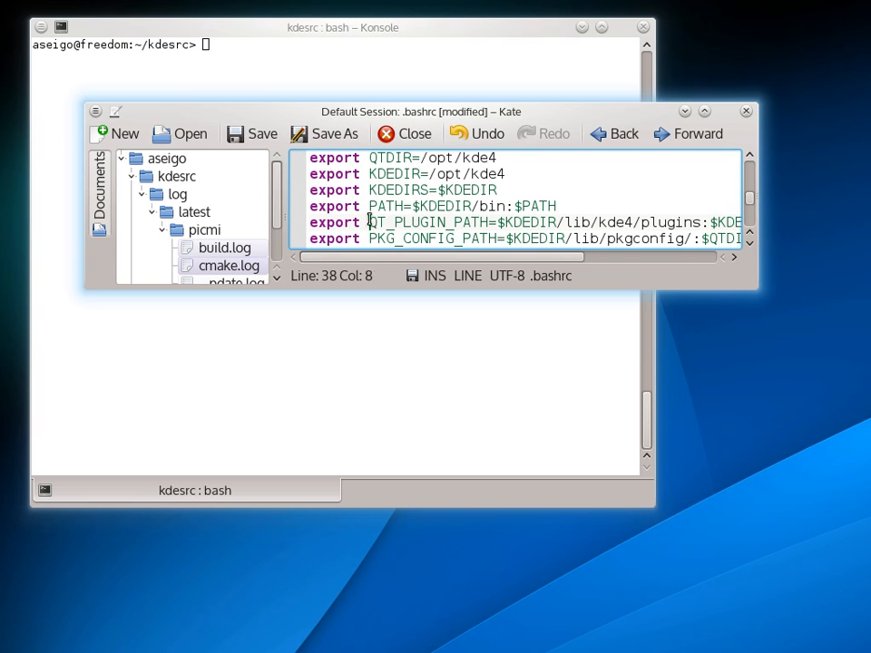
{"action": "left_click_drag", "start_coordinate": [367, 222], "coordinate": [694, 221]}
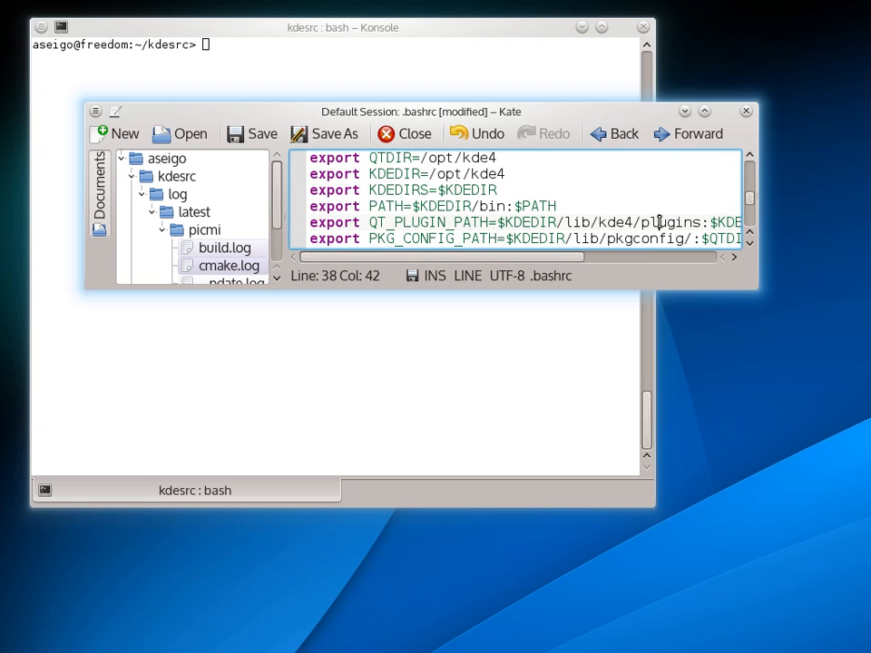
{"action": "mouse_move", "coordinate": [667, 202]}
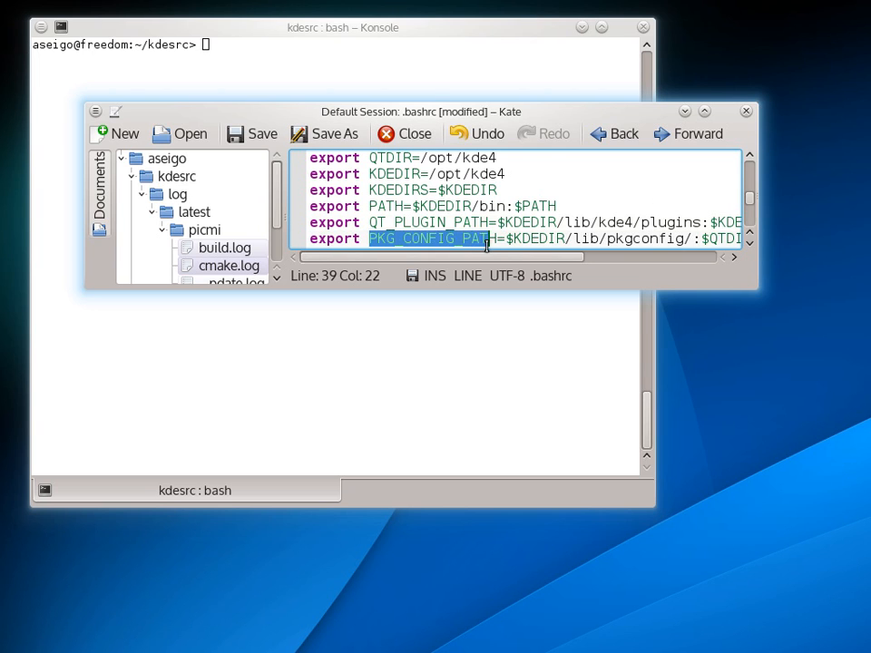
{"action": "left_click", "coordinate": [470, 239]}
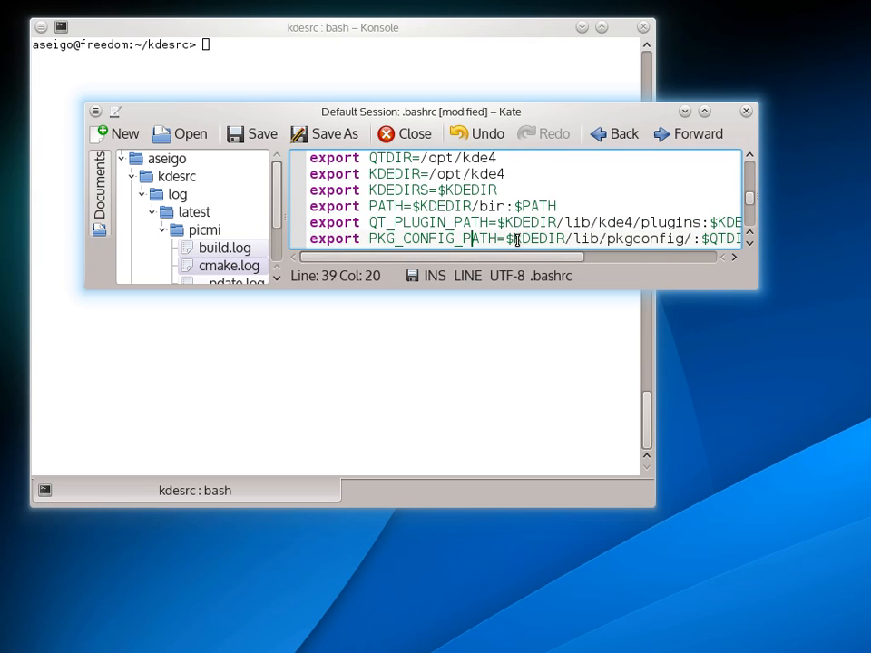
{"action": "double_click", "coordinate": [421, 238]}
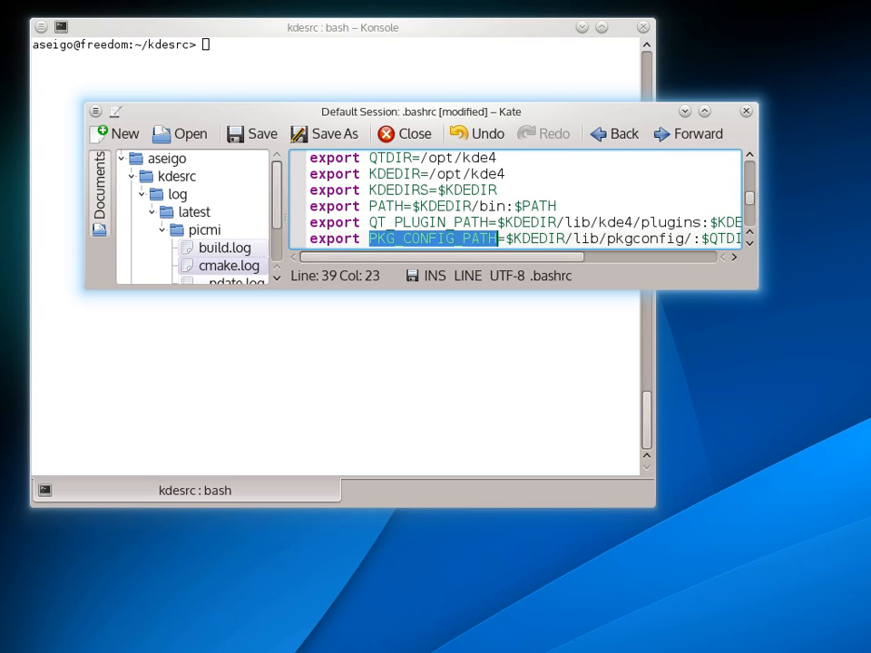
{"action": "mouse_move", "coordinate": [308, 165]}
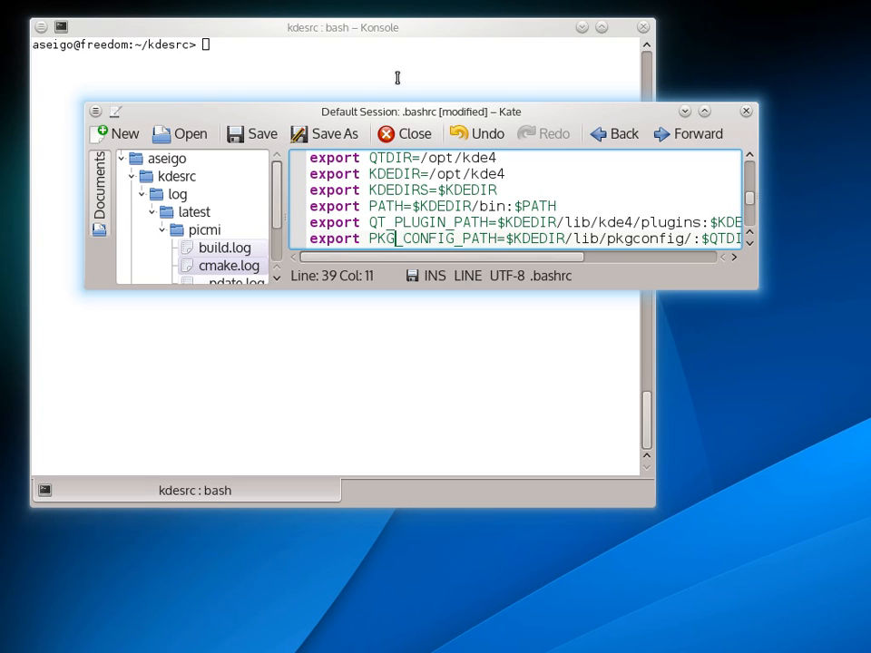
- Return to the previous frameworks5 directory with cd - and list its contents
{"action": "left_click", "coordinate": [404, 134]}
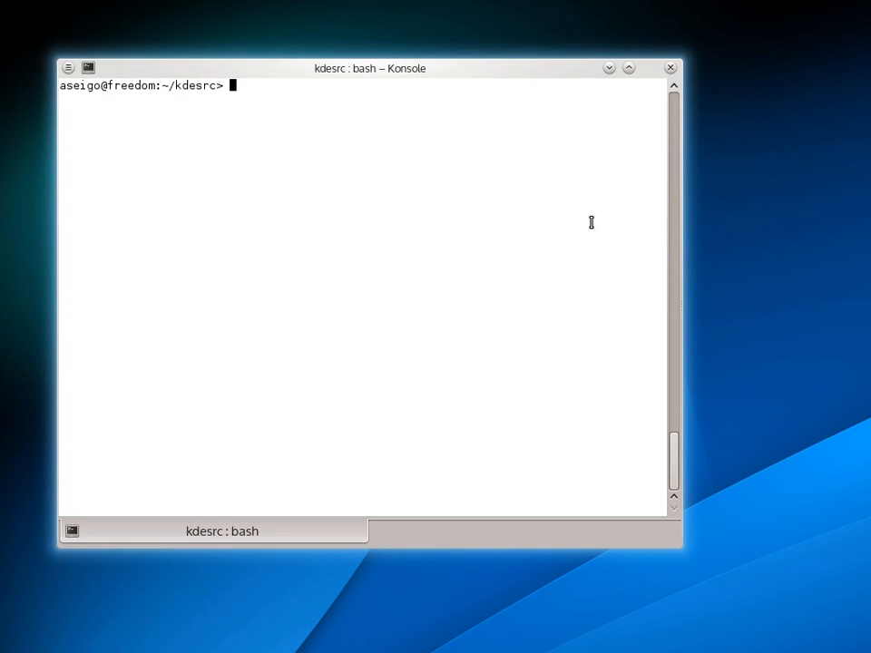
{"action": "type", "text": "cd -"}
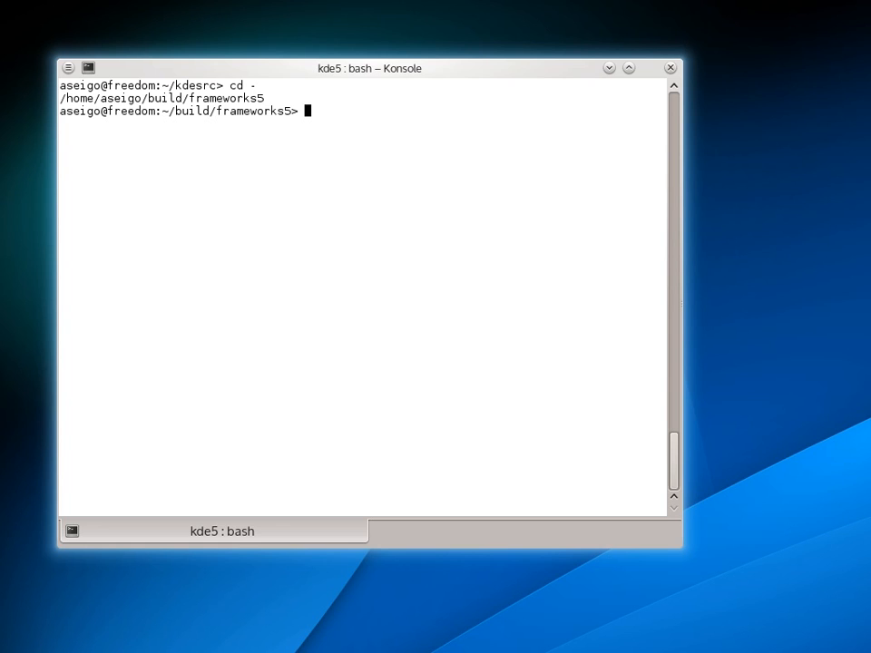
{"action": "type", "text": "ls"}
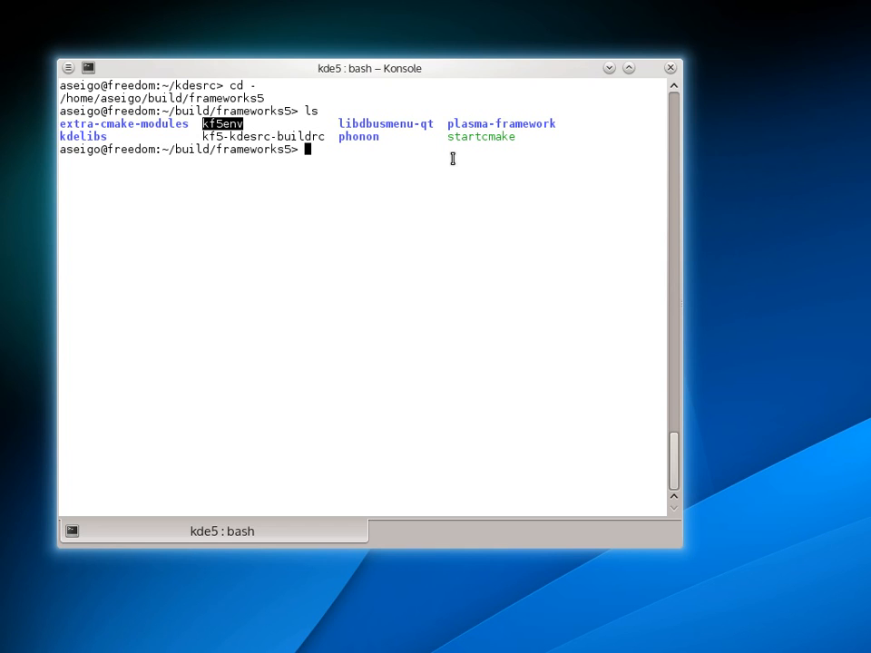
- Print the kf5env script with cat and select words in its export lines
{"action": "type", "text": "catkf5env"}
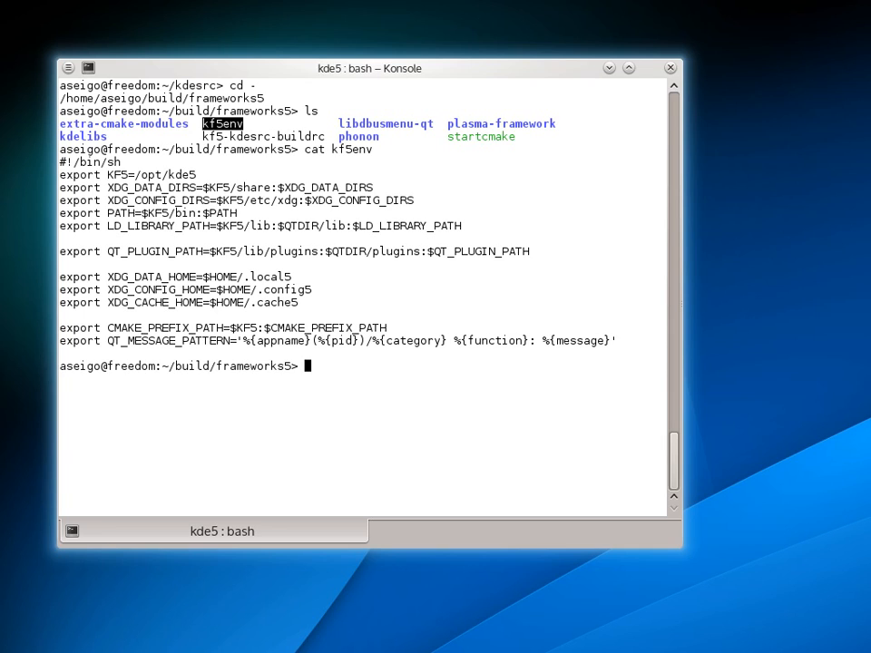
{"action": "mouse_move", "coordinate": [225, 239]}
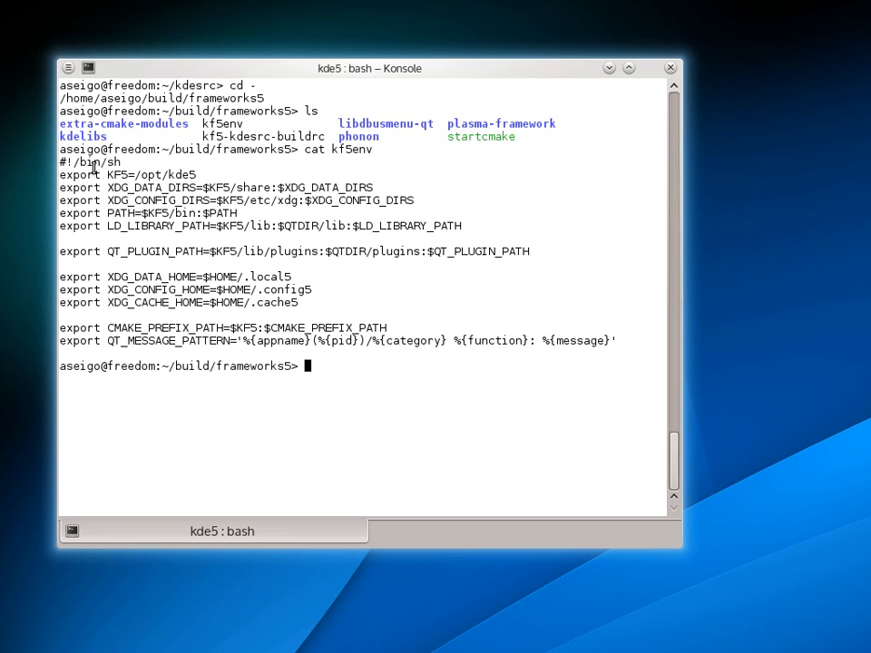
{"action": "double_click", "coordinate": [145, 252]}
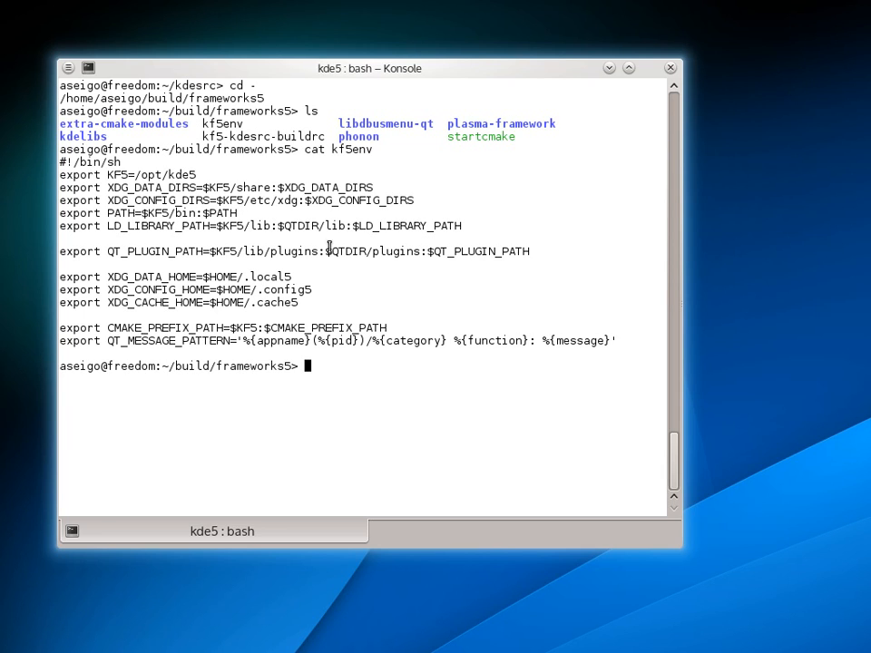
{"action": "mouse_move", "coordinate": [200, 226]}
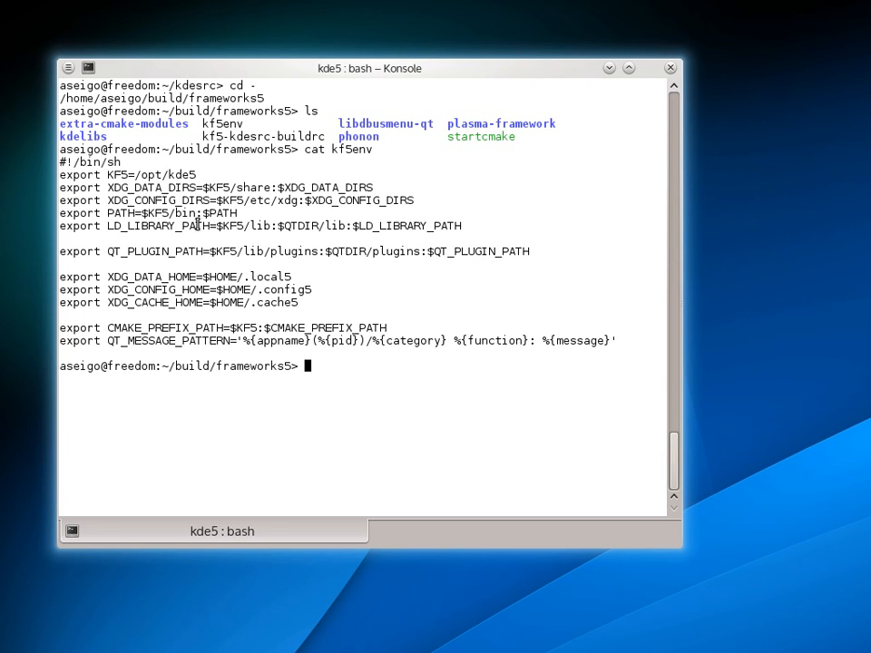
{"action": "mouse_move", "coordinate": [224, 275]}
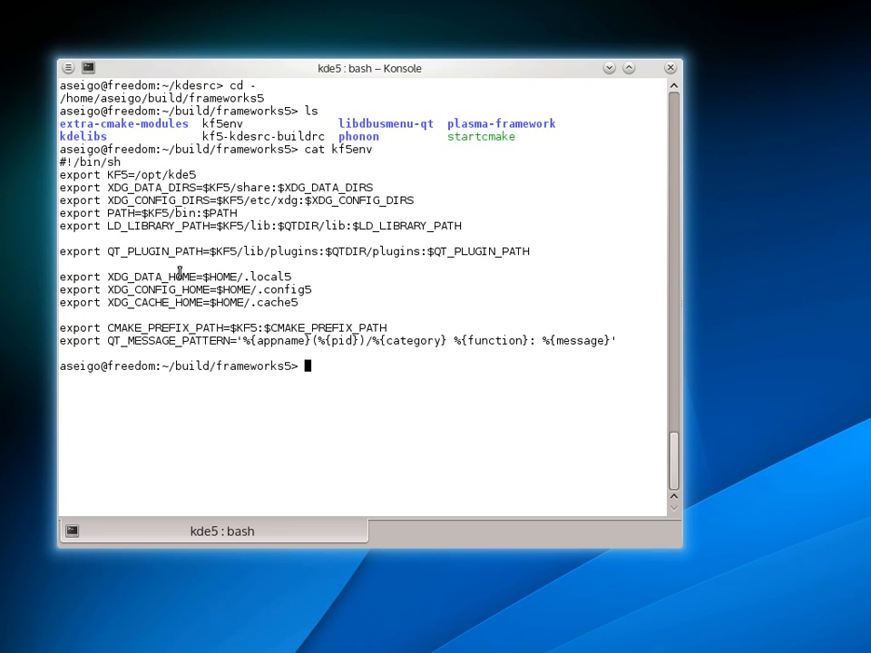
{"action": "double_click", "coordinate": [145, 276]}
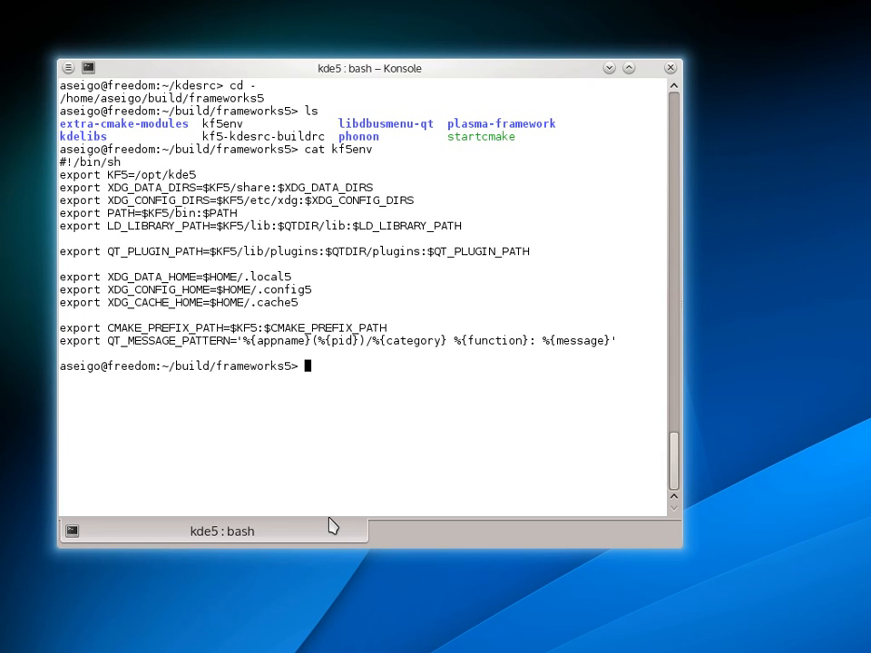
- Source the environment script with '. kf5env', raising Konsole above Kate before running it
{"action": "type", "text": "."}
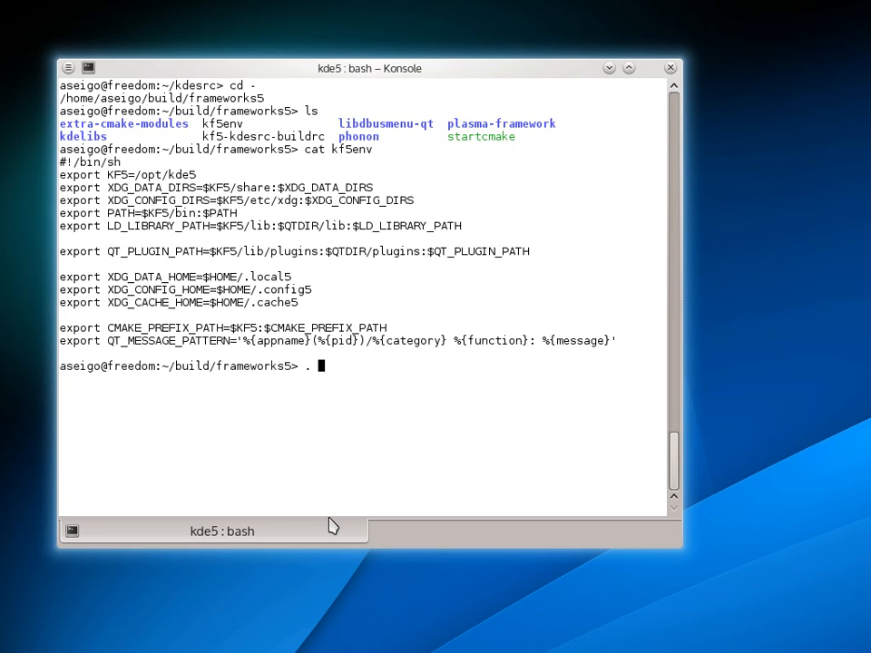
{"action": "type", "text": "kf"}
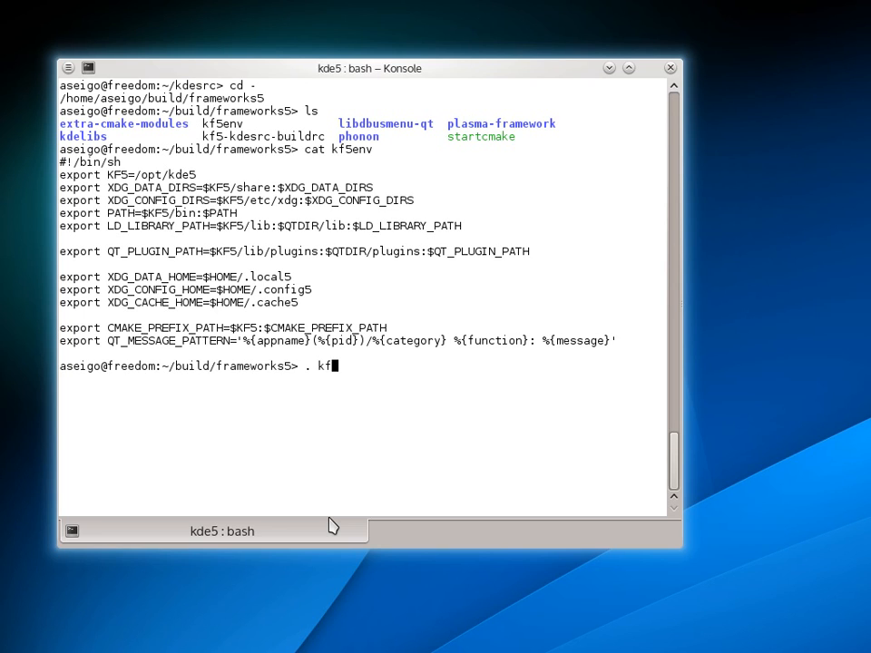
{"action": "type", "text": "5env"}
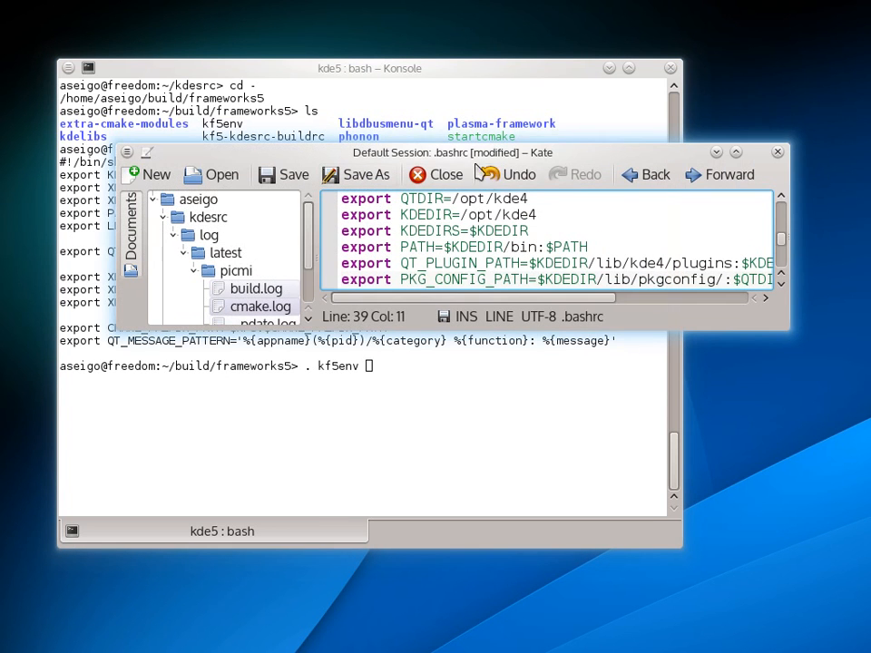
{"action": "left_click", "coordinate": [436, 174]}
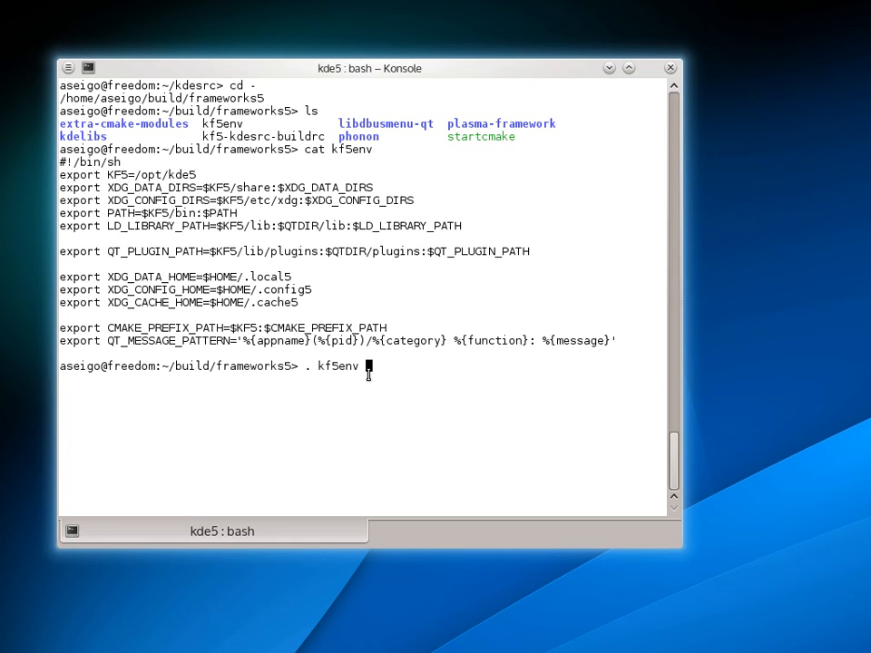
{"action": "key", "text": "Return"}
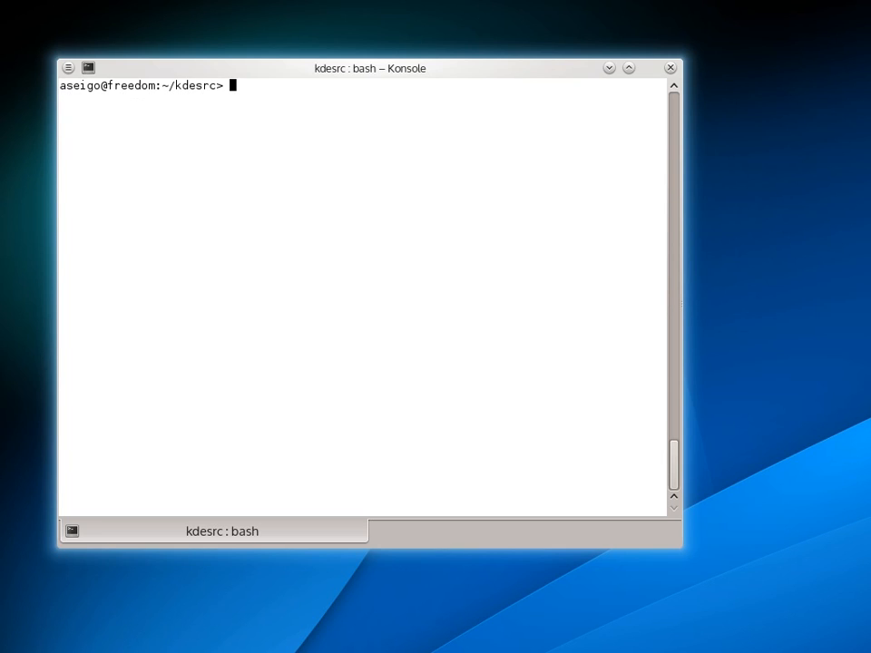
- Run 'which picmi' to find the picmi install path
{"action": "type", "text": "w"}
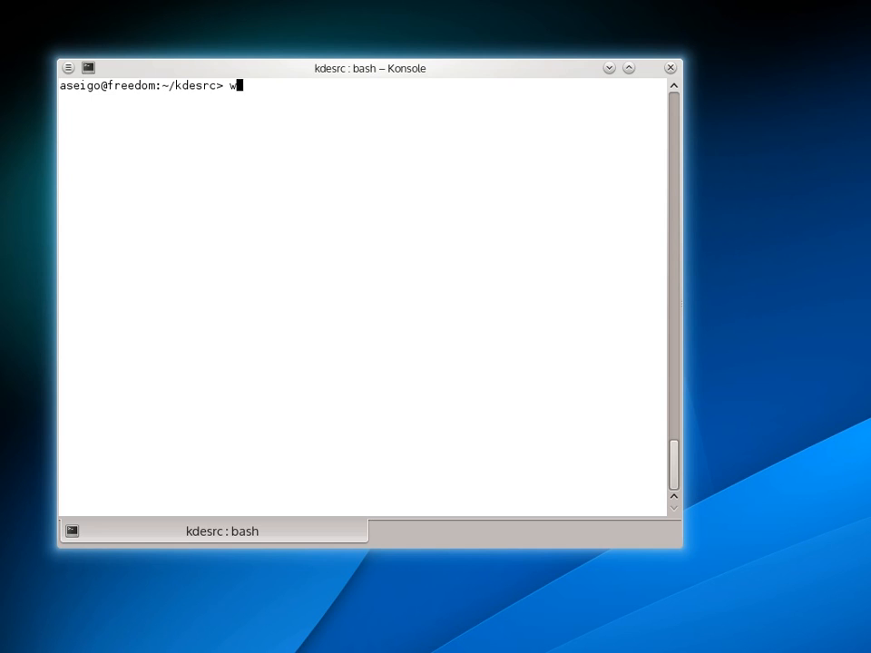
{"action": "type", "text": "hich picmi"}
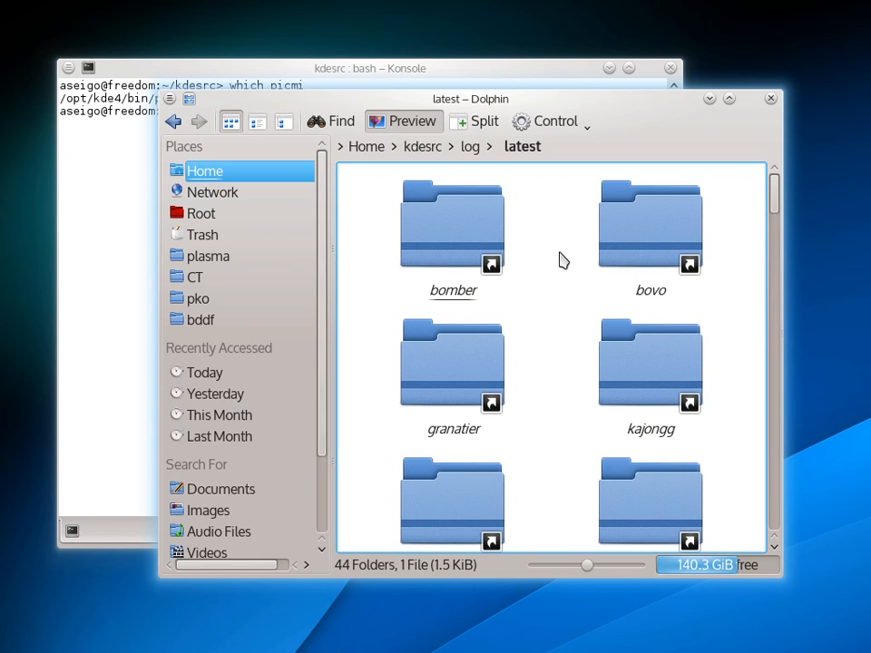
{"action": "mouse_move", "coordinate": [470, 163]}
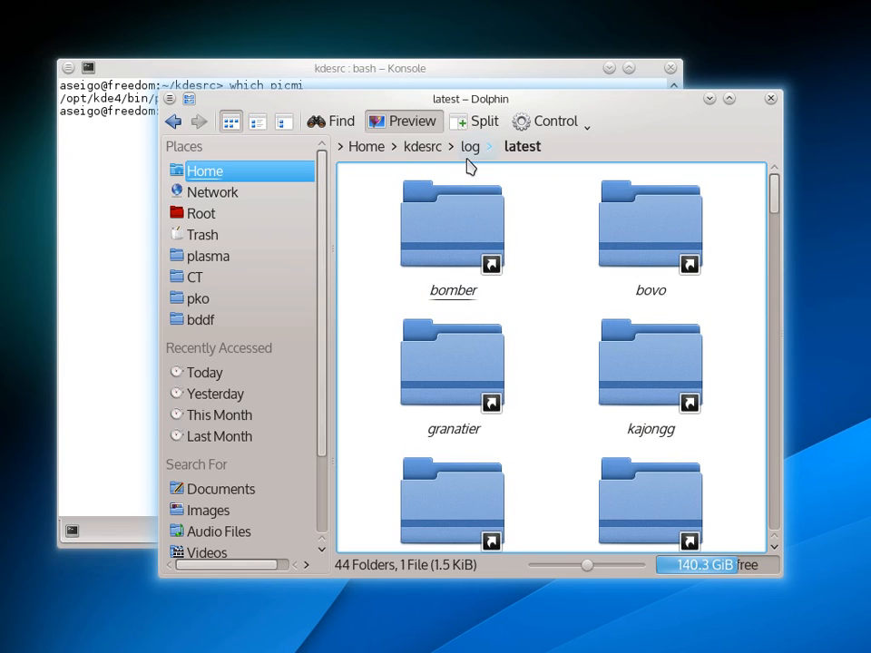
- Navigate Dolphin from kdesrc/log into the latest folder, then into picmi
{"action": "left_click", "coordinate": [469, 146]}
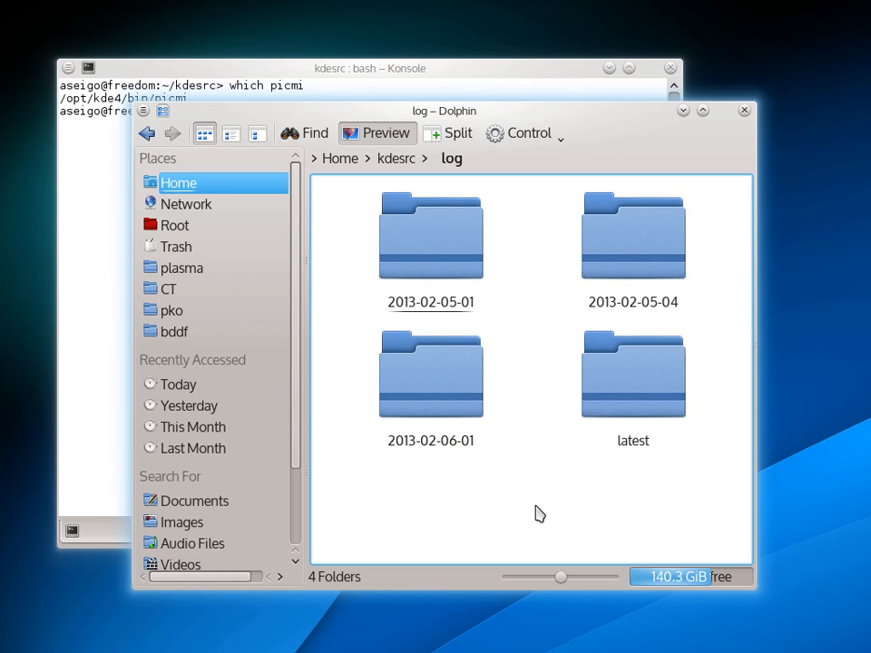
{"action": "mouse_move", "coordinate": [630, 519]}
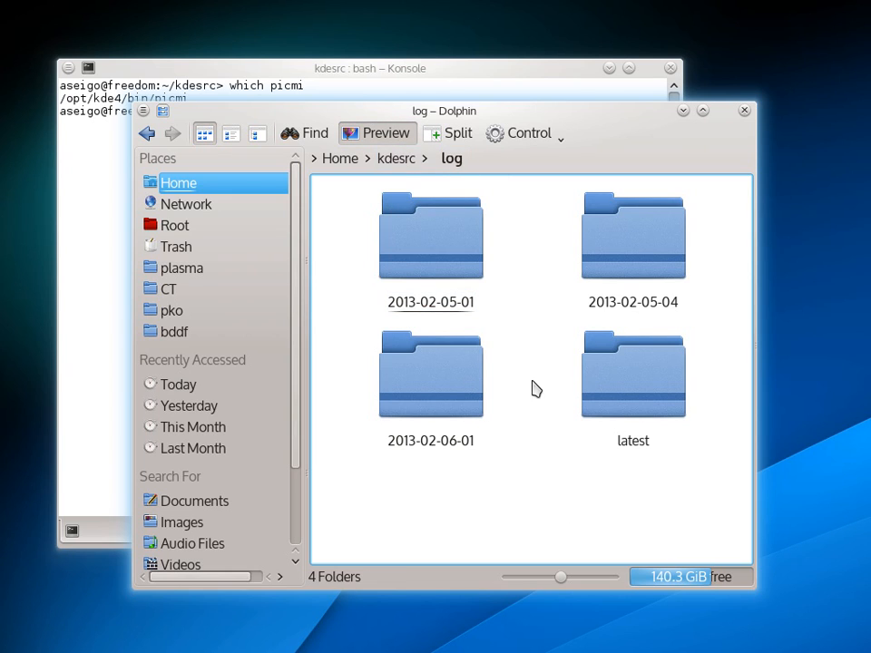
{"action": "mouse_move", "coordinate": [731, 450]}
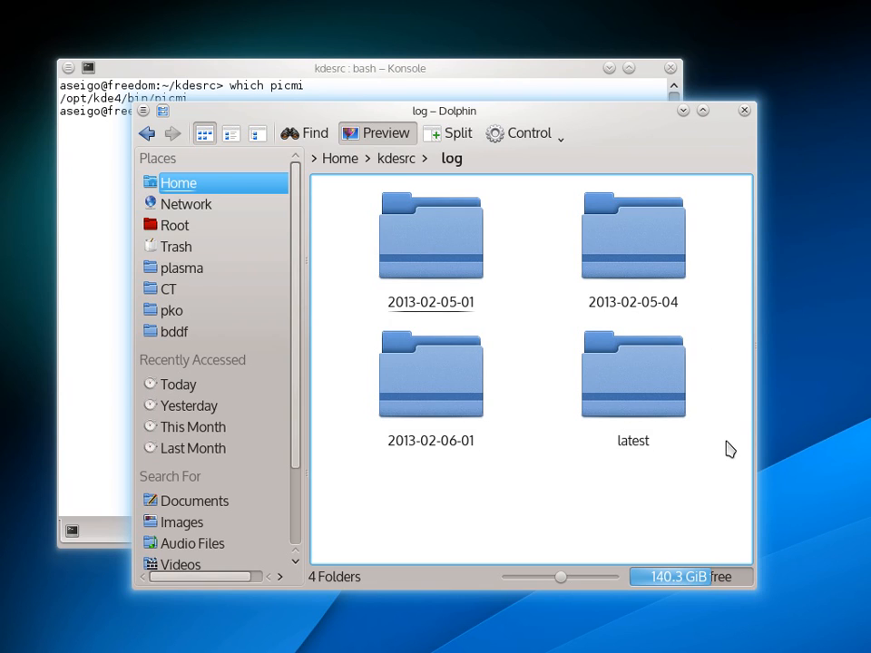
{"action": "mouse_move", "coordinate": [512, 506]}
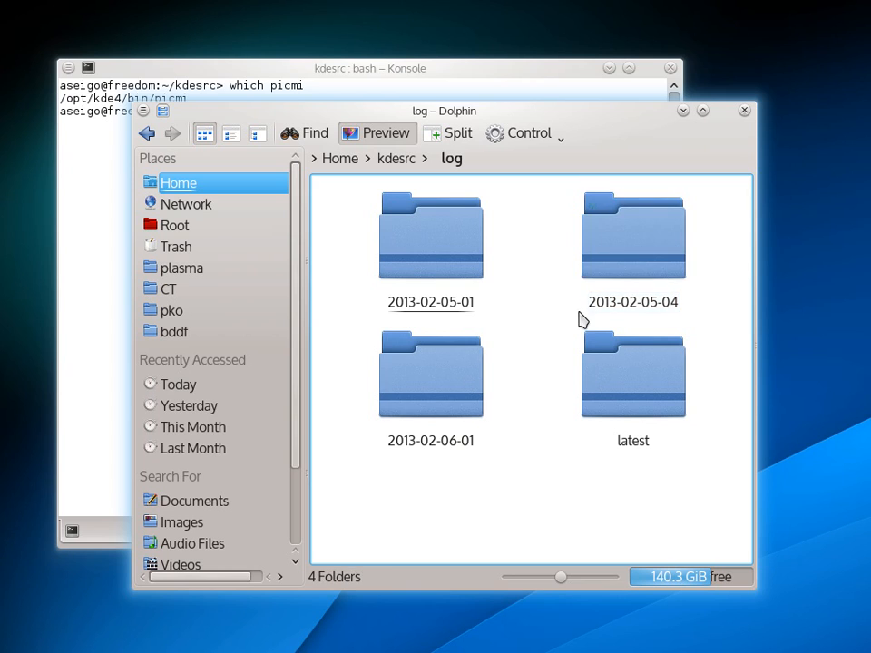
{"action": "mouse_move", "coordinate": [547, 485]}
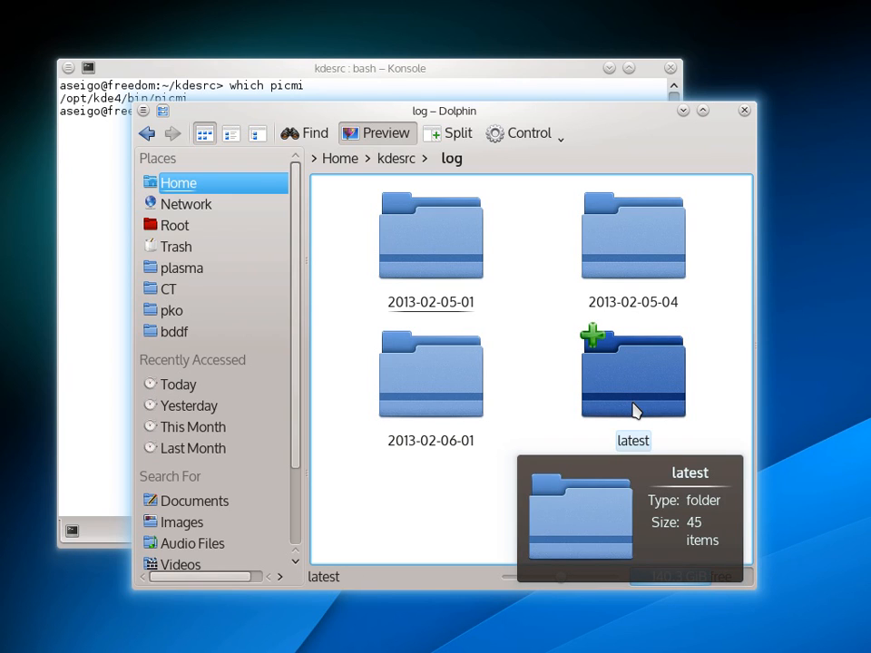
{"action": "double_click", "coordinate": [633, 373]}
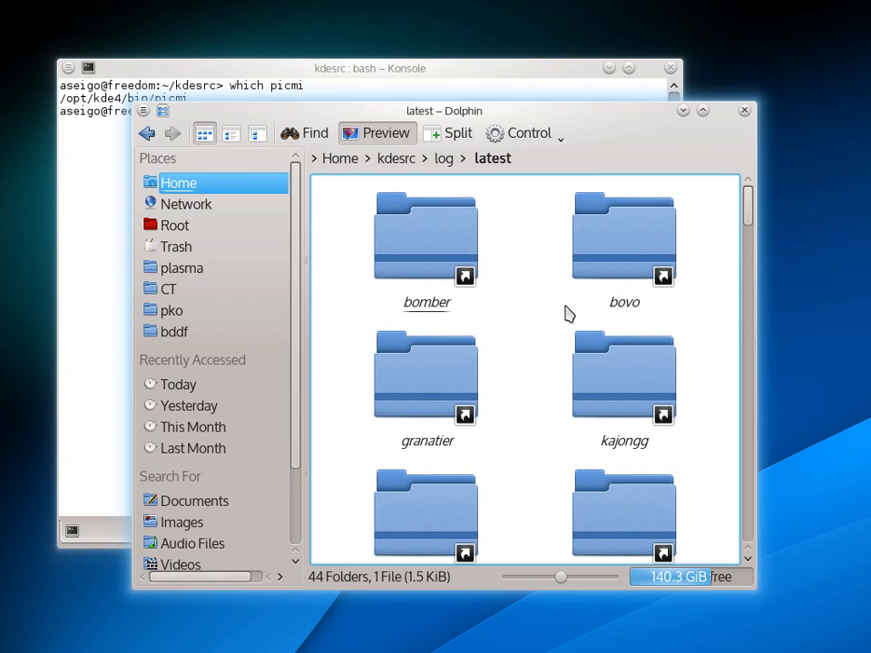
{"action": "mouse_move", "coordinate": [567, 314]}
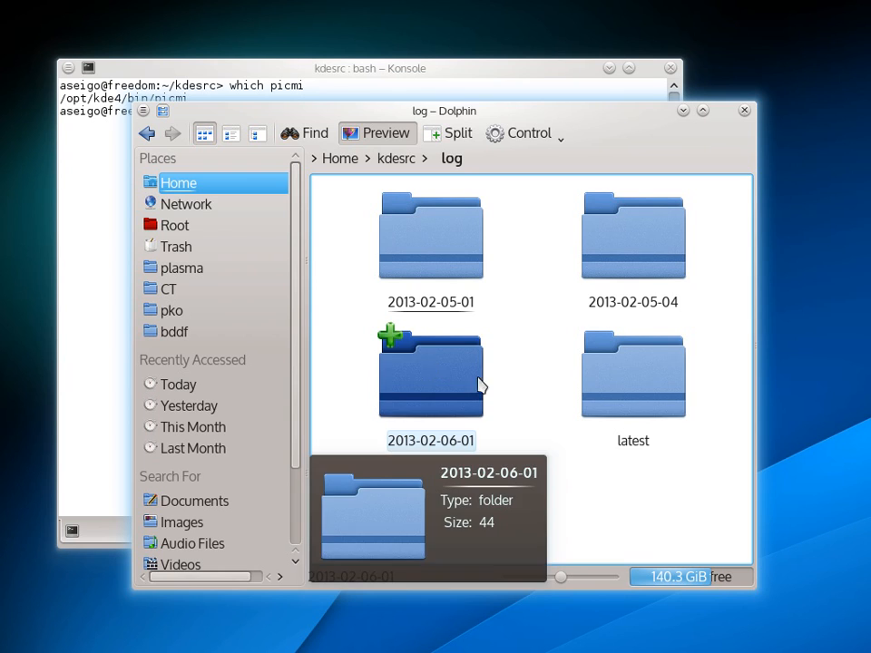
{"action": "double_click", "coordinate": [633, 374]}
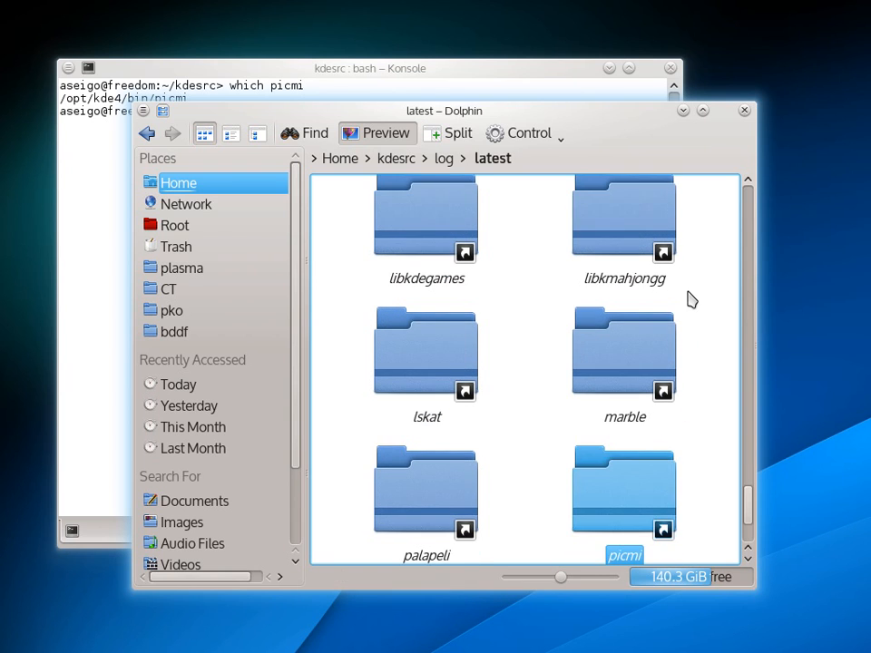
{"action": "double_click", "coordinate": [622, 490]}
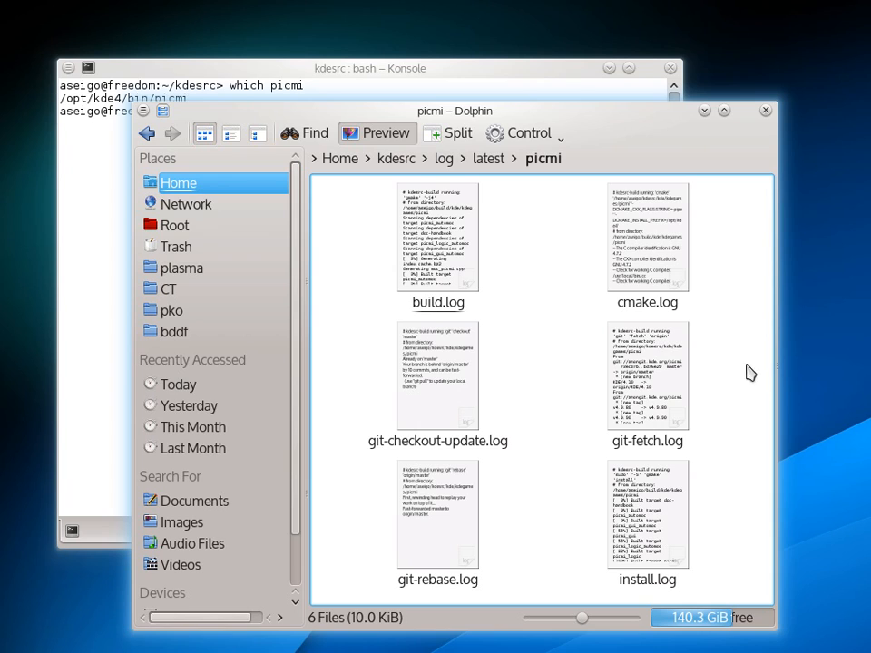
{"action": "mouse_move", "coordinate": [707, 330]}
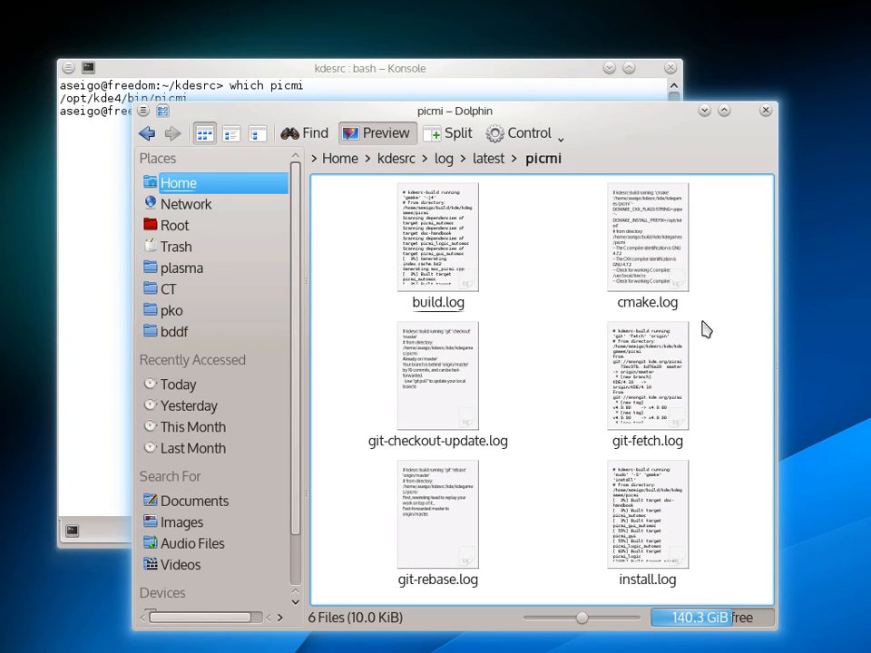
{"action": "mouse_move", "coordinate": [709, 306]}
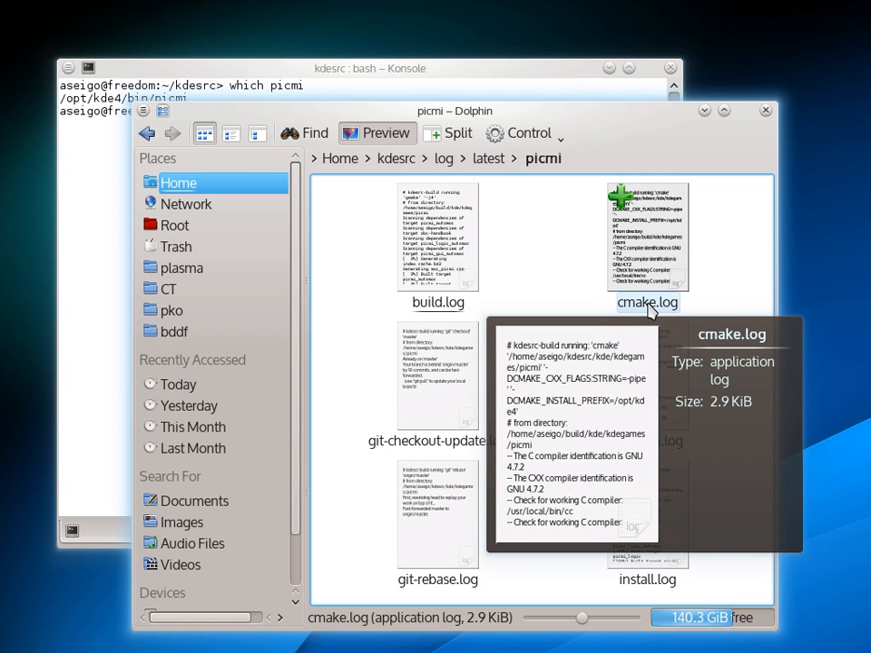
{"action": "mouse_move", "coordinate": [475, 403]}
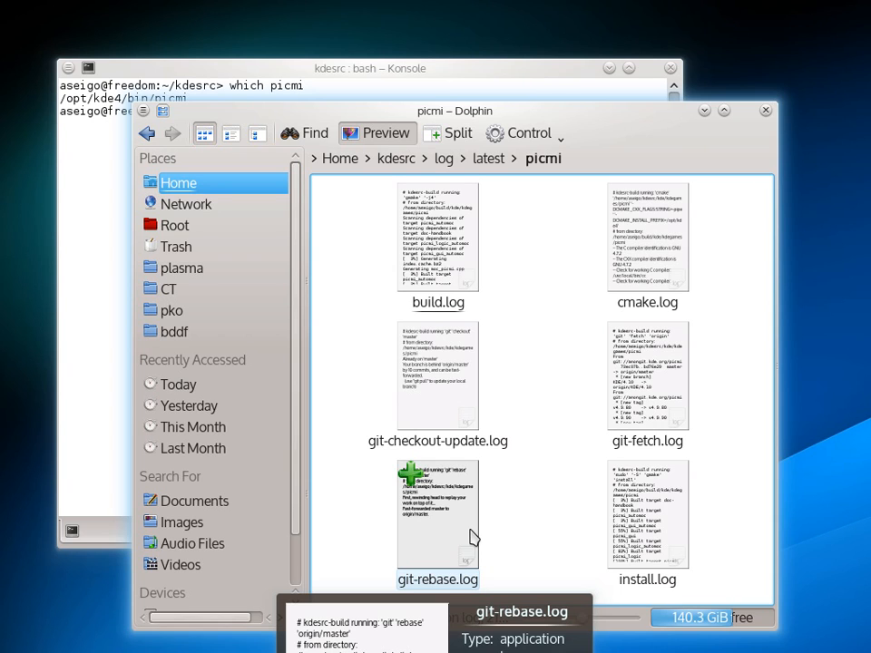
{"action": "mouse_move", "coordinate": [504, 537]}
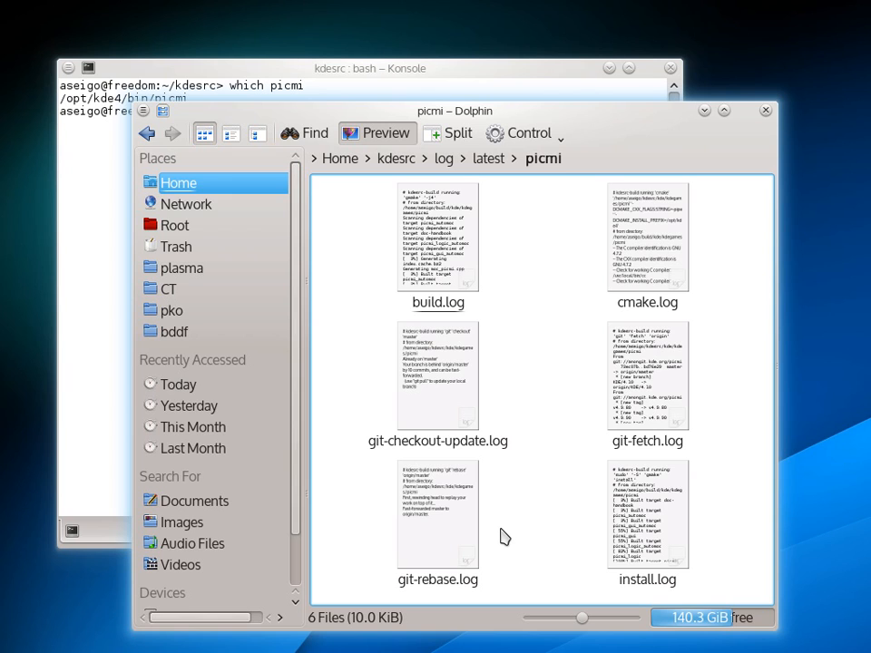
{"action": "mouse_move", "coordinate": [681, 536]}
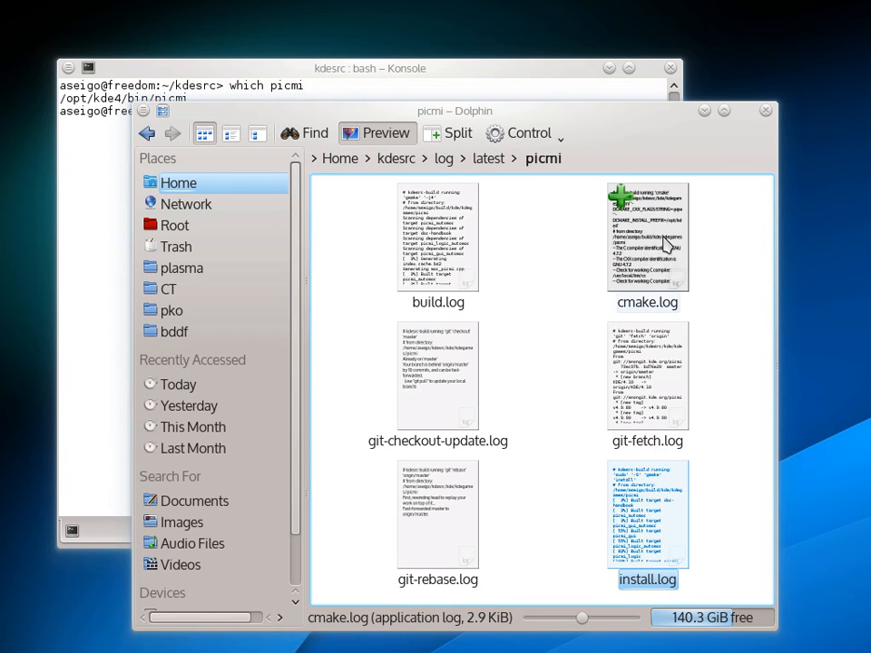
- Select a log file, then open picmi's cmake.log in Kate
{"action": "left_click", "coordinate": [546, 352]}
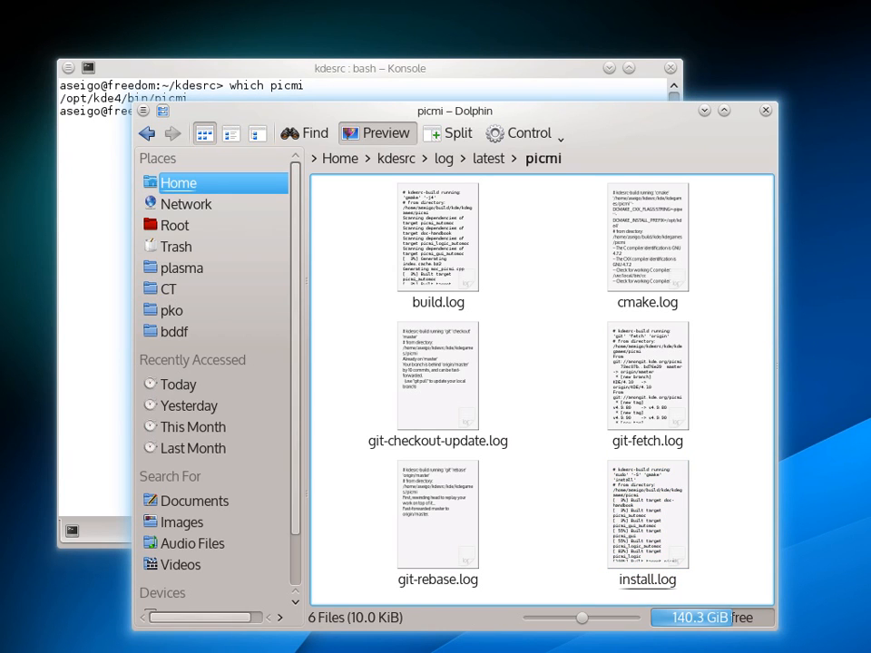
{"action": "mouse_move", "coordinate": [746, 255]}
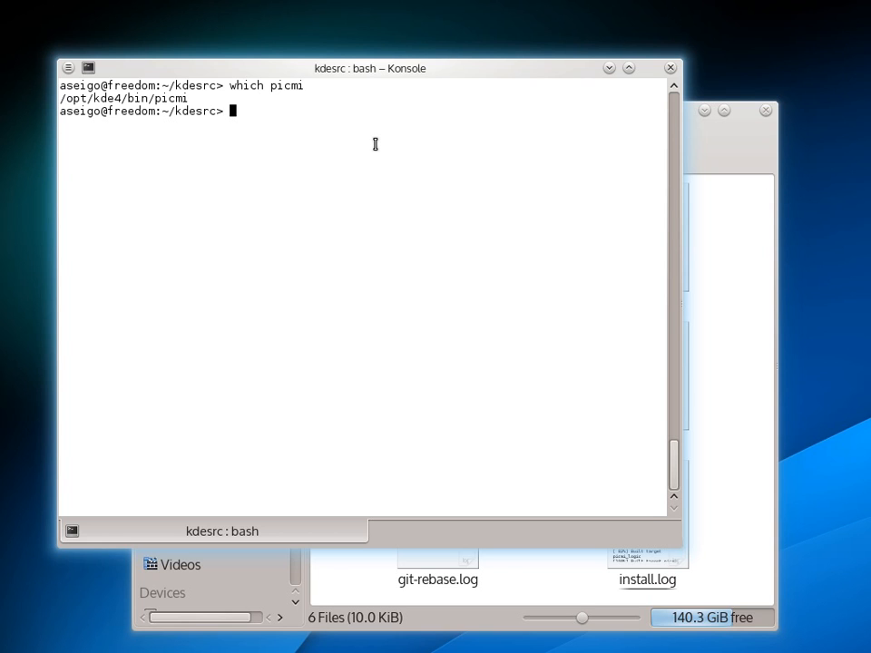
{"action": "mouse_move", "coordinate": [790, 245]}
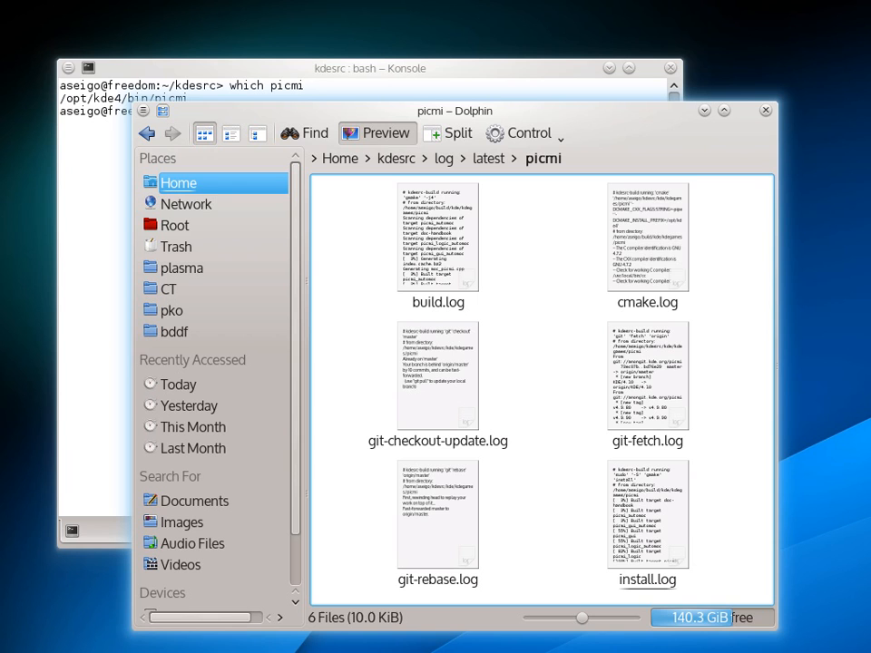
{"action": "left_click", "coordinate": [647, 241]}
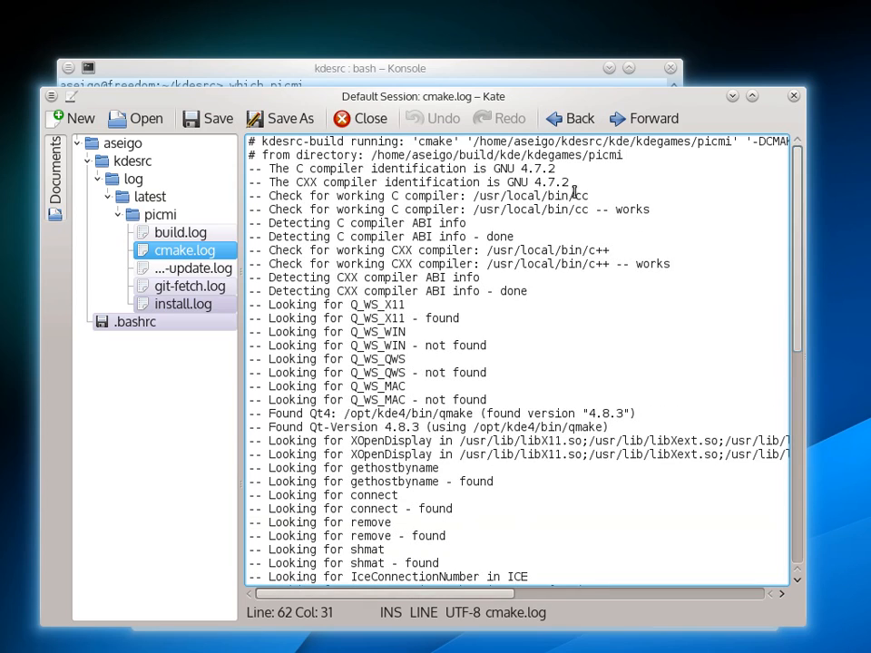
- Scroll to the end of cmake.log, picking out the XOpenDisplay check along the way
{"action": "scroll", "scroll_direction": "down", "scroll_amount": 3}
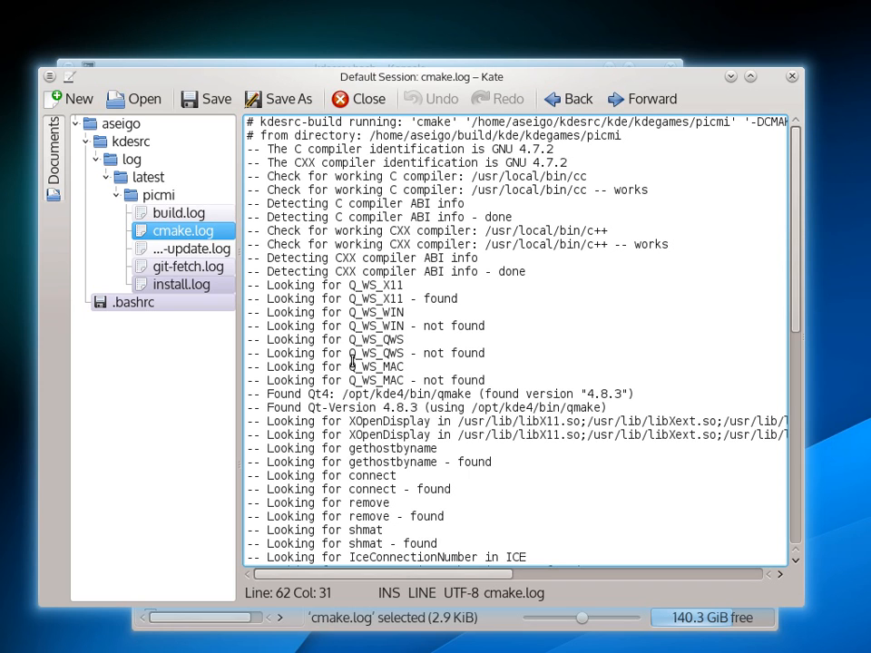
{"action": "scroll", "scroll_direction": "down", "scroll_amount": 3}
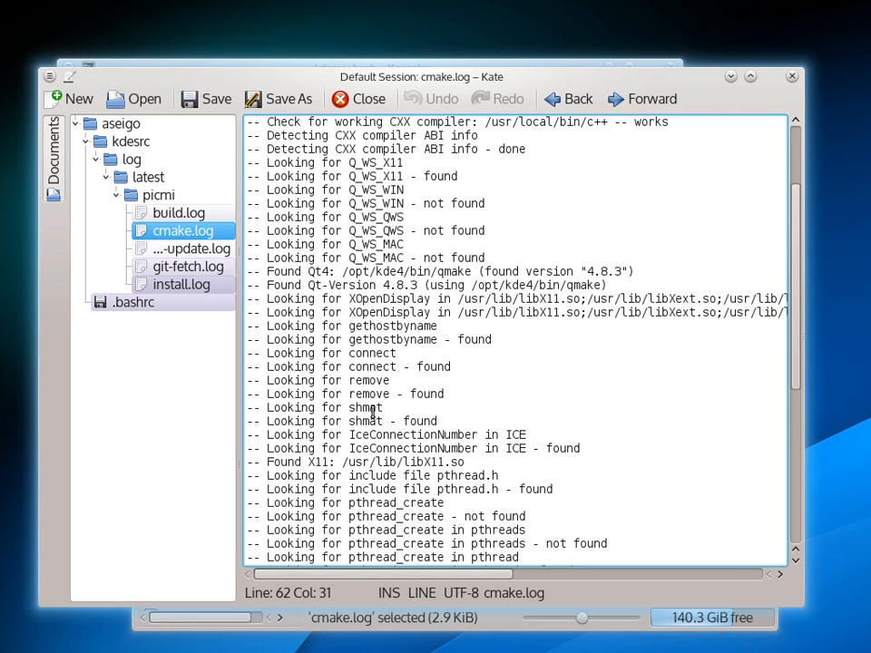
{"action": "scroll", "scroll_direction": "down", "scroll_amount": 3}
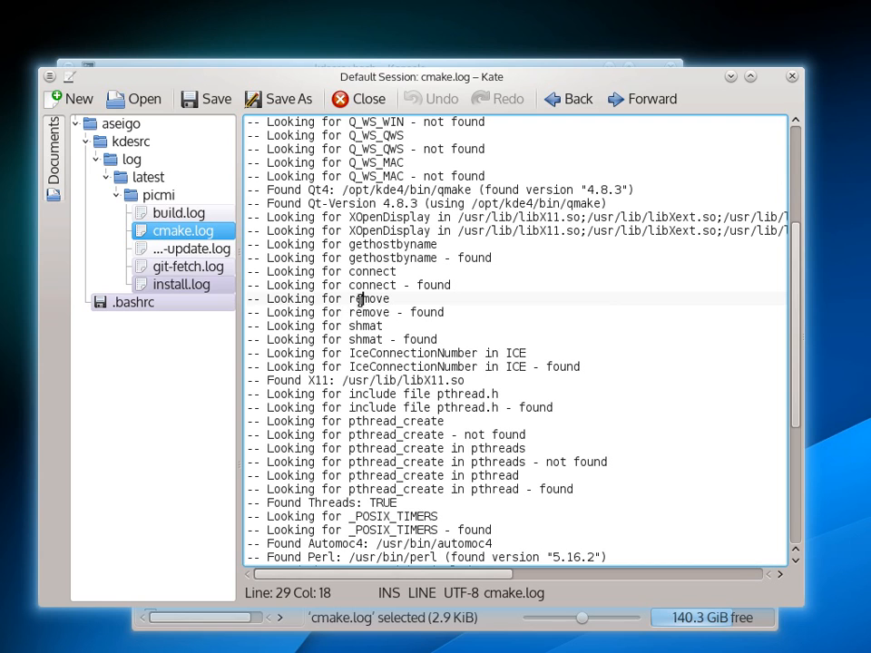
{"action": "double_click", "coordinate": [389, 230]}
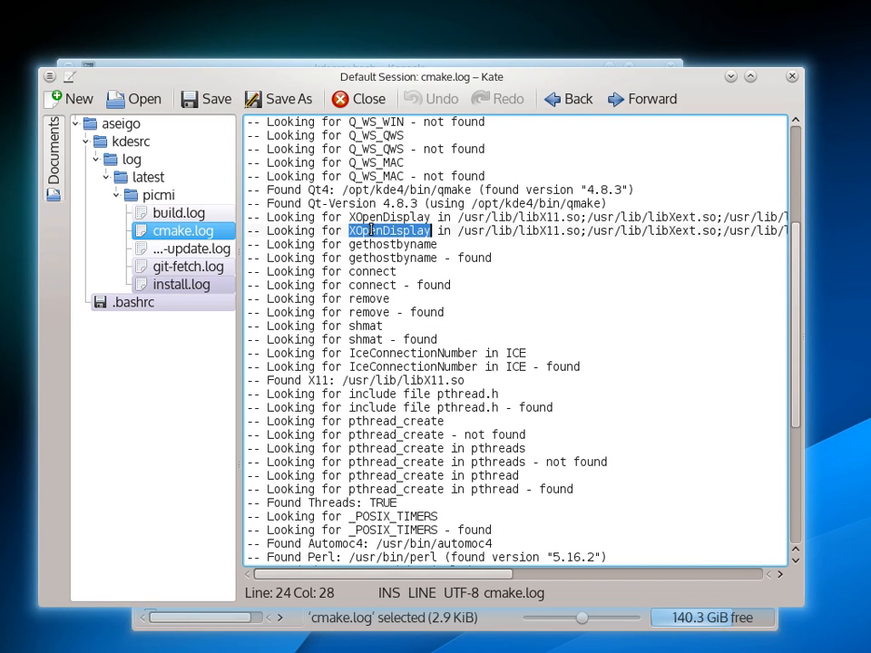
{"action": "scroll", "scroll_direction": "down", "scroll_amount": 3}
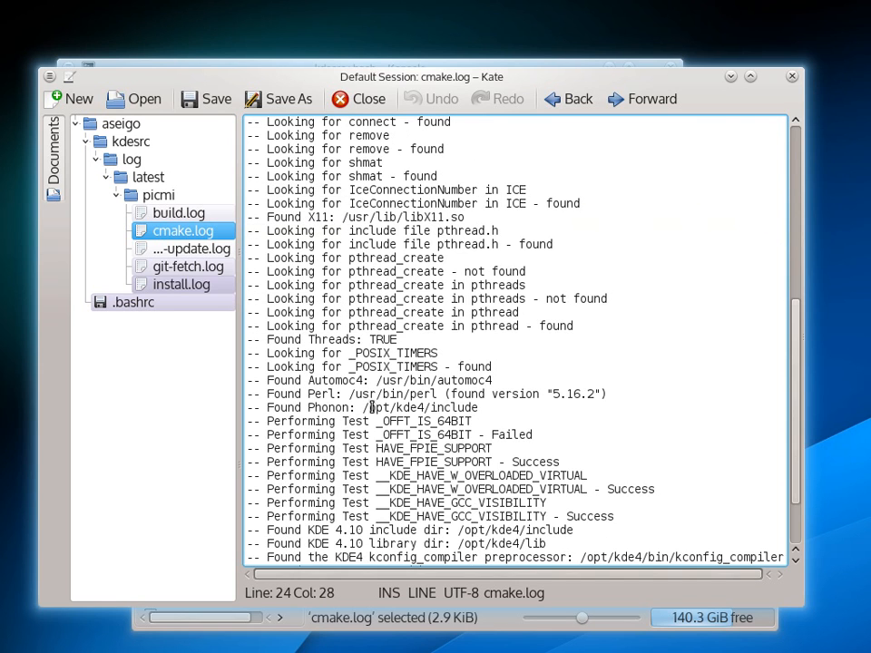
{"action": "scroll", "scroll_direction": "down", "scroll_amount": 3}
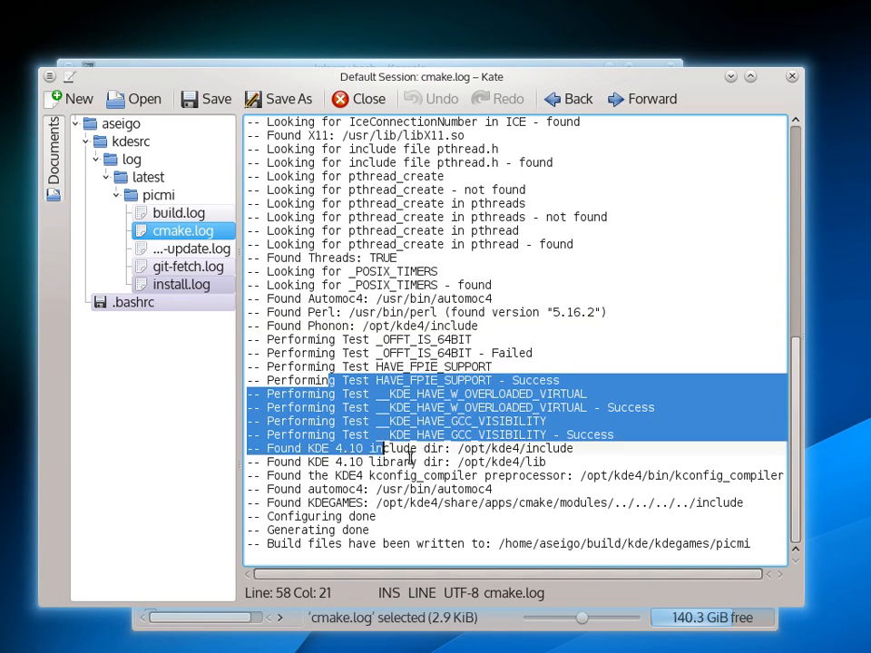
{"action": "left_click", "coordinate": [483, 434]}
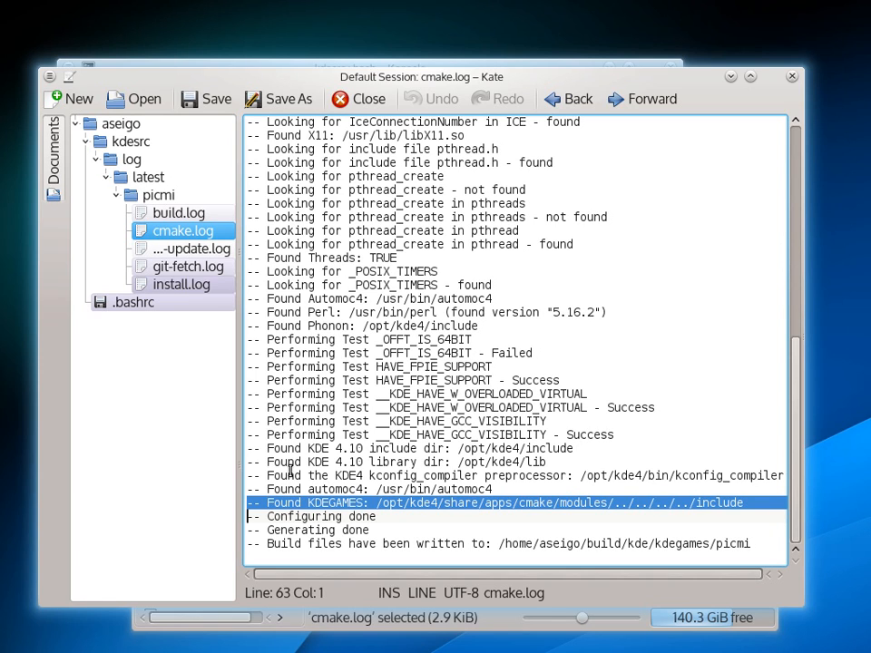
{"action": "mouse_move", "coordinate": [254, 517]}
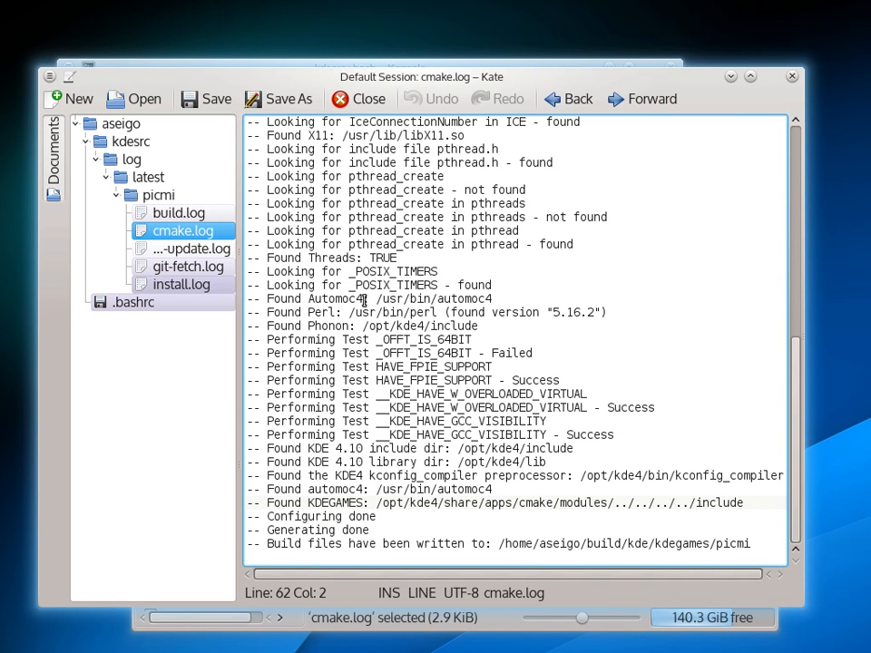
{"action": "mouse_move", "coordinate": [179, 211]}
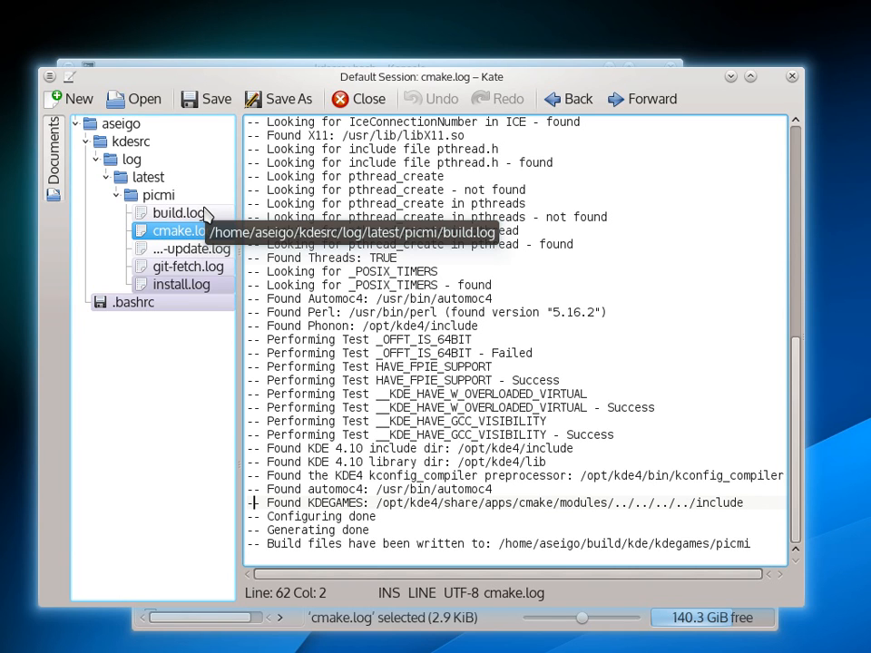
- Switch to picmi's build.log in Kate, then open install.log from Dolphin
{"action": "left_click", "coordinate": [179, 213]}
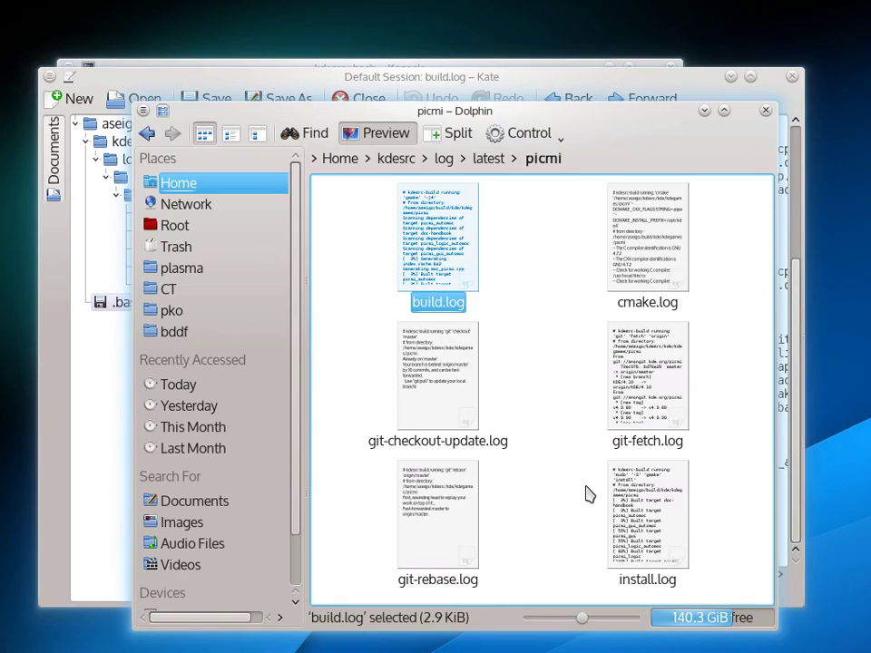
{"action": "left_click", "coordinate": [647, 515]}
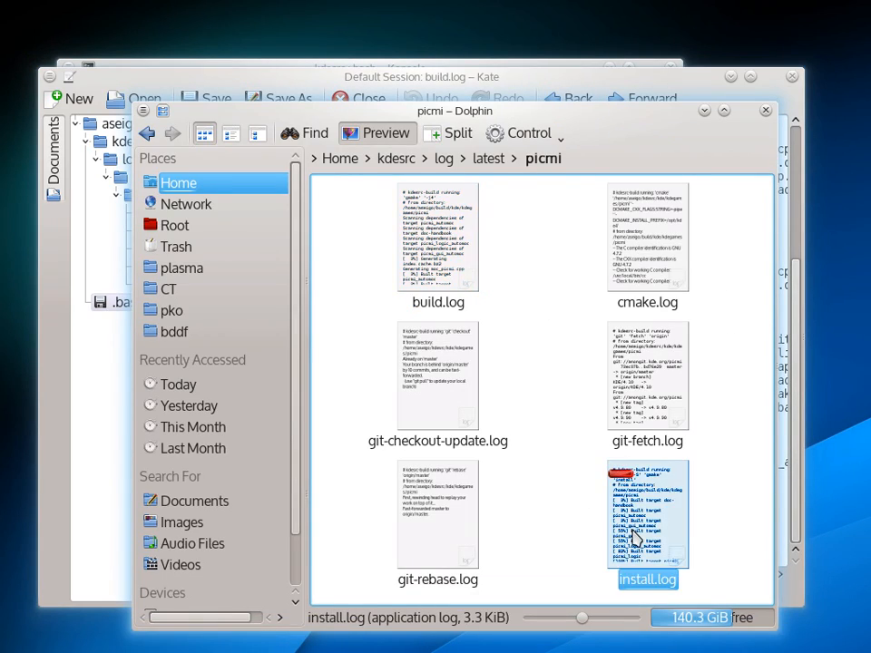
{"action": "double_click", "coordinate": [647, 513]}
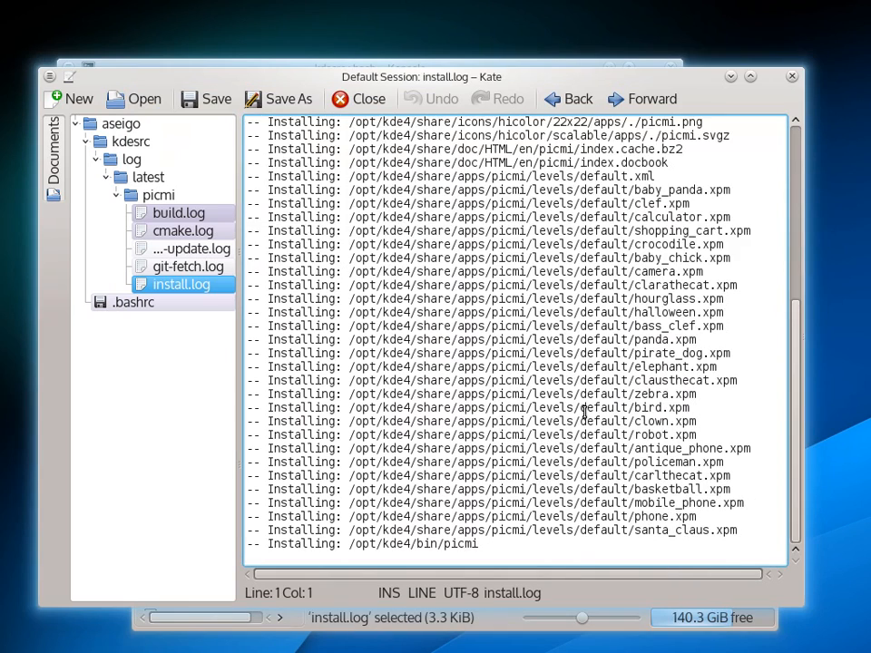
{"action": "mouse_move", "coordinate": [553, 543]}
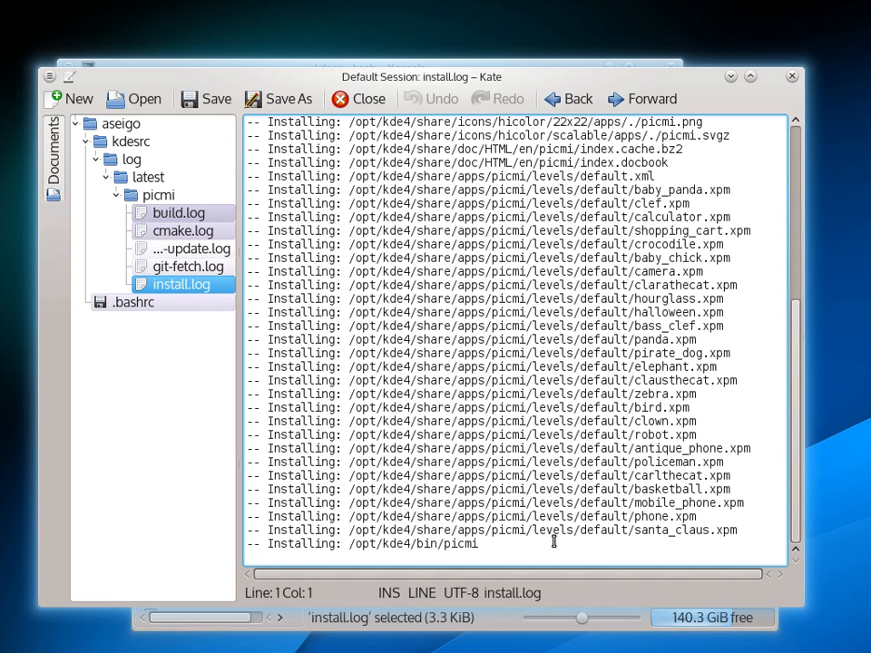
{"action": "left_click_drag", "start_coordinate": [497, 366], "coordinate": [654, 530]}
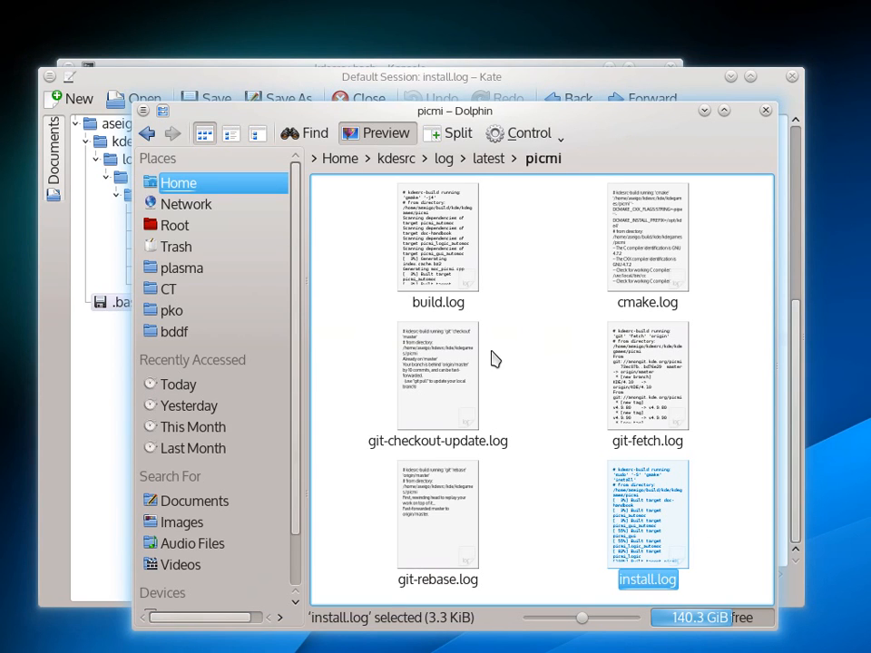
{"action": "left_click", "coordinate": [529, 359]}
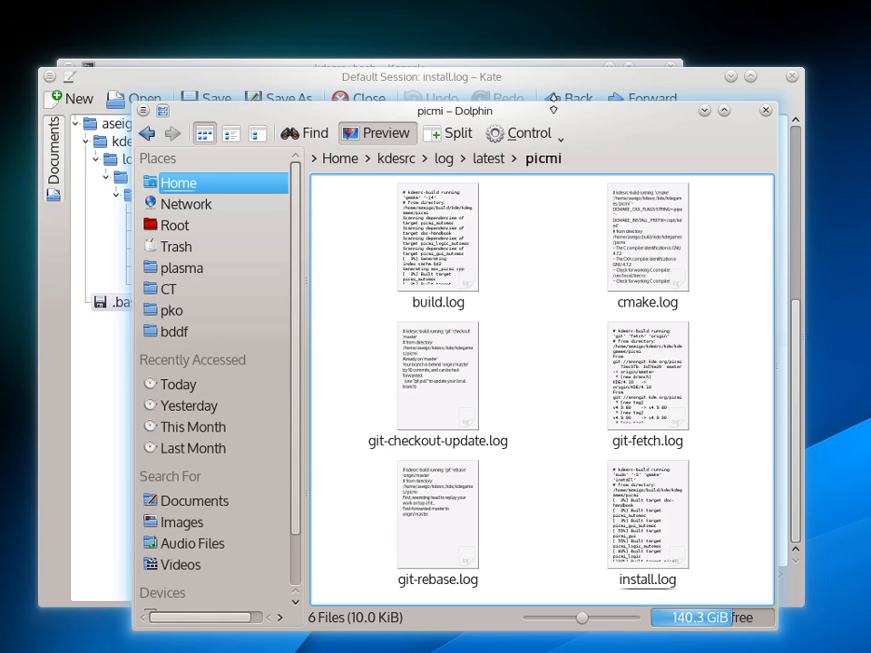
{"action": "mouse_move", "coordinate": [567, 82]}
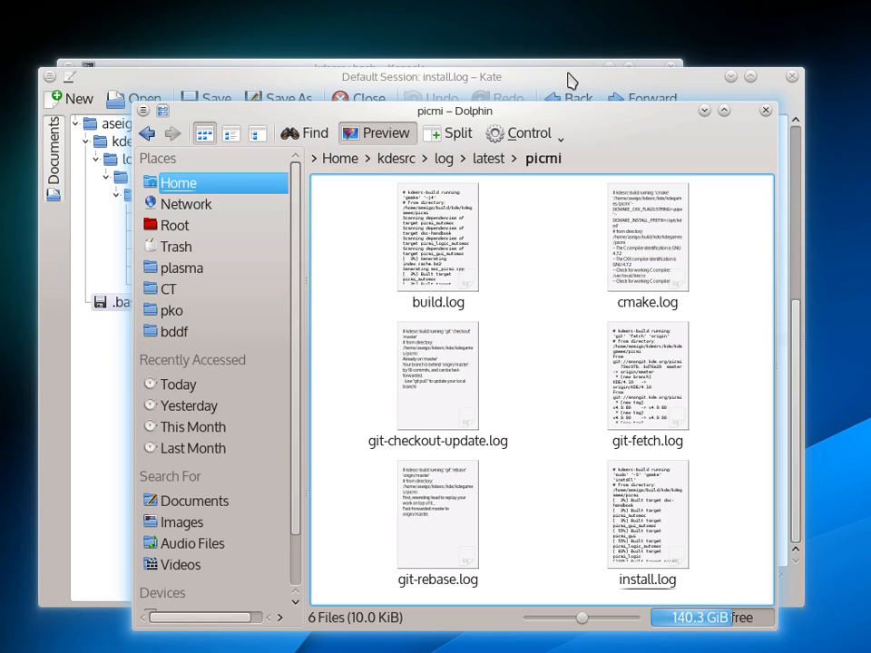
{"action": "mouse_move", "coordinate": [569, 54]}
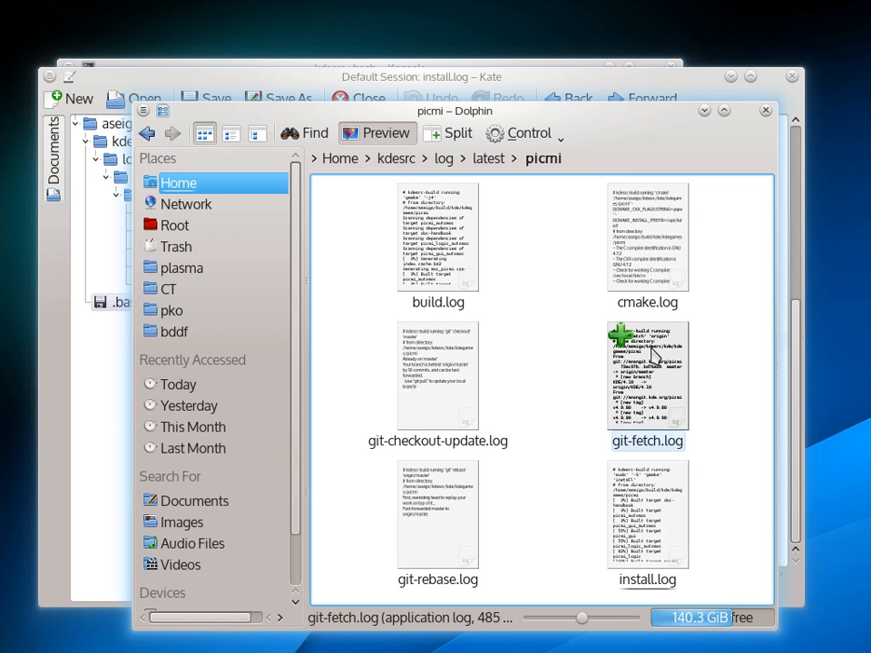
{"action": "mouse_move", "coordinate": [420, 388]}
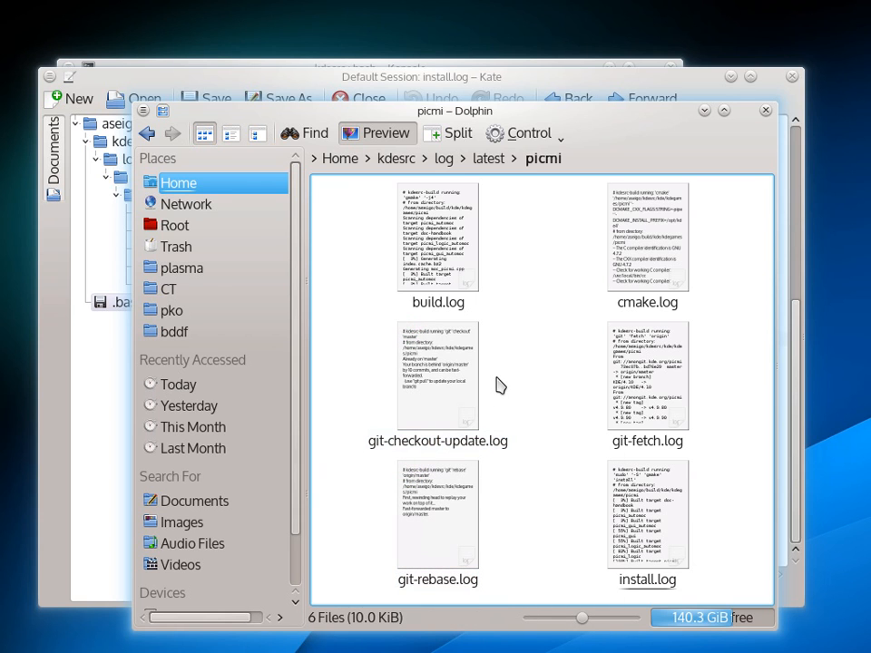
- Open git-checkout-update.log in Kate and select its picmi source directory path
{"action": "double_click", "coordinate": [438, 374]}
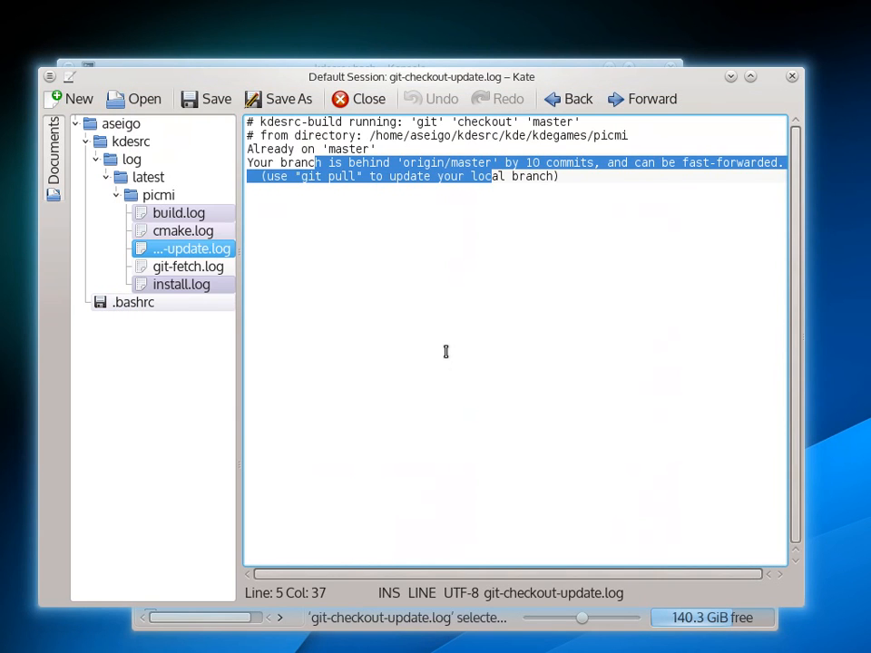
{"action": "left_click", "coordinate": [250, 162]}
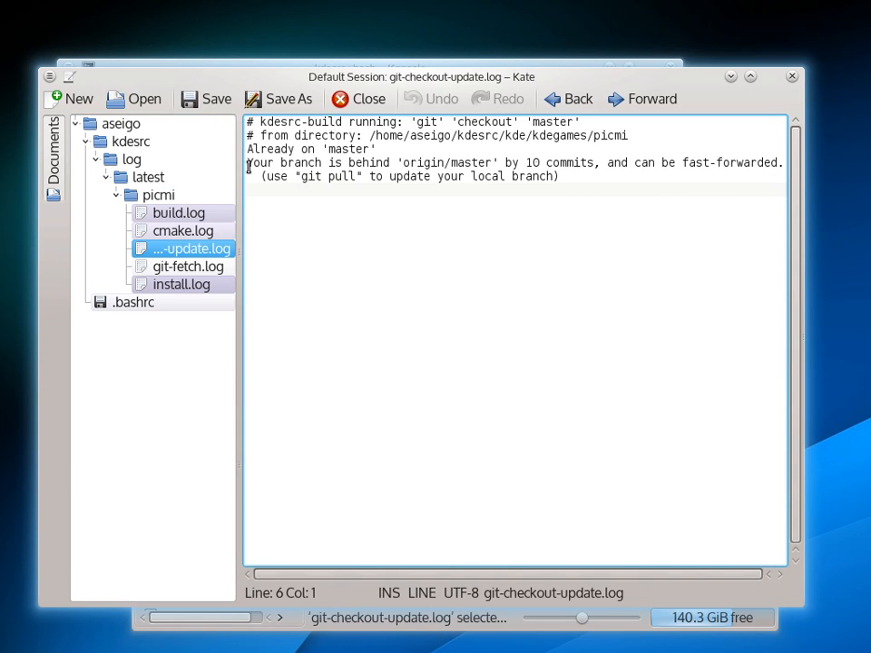
{"action": "left_click", "coordinate": [565, 176]}
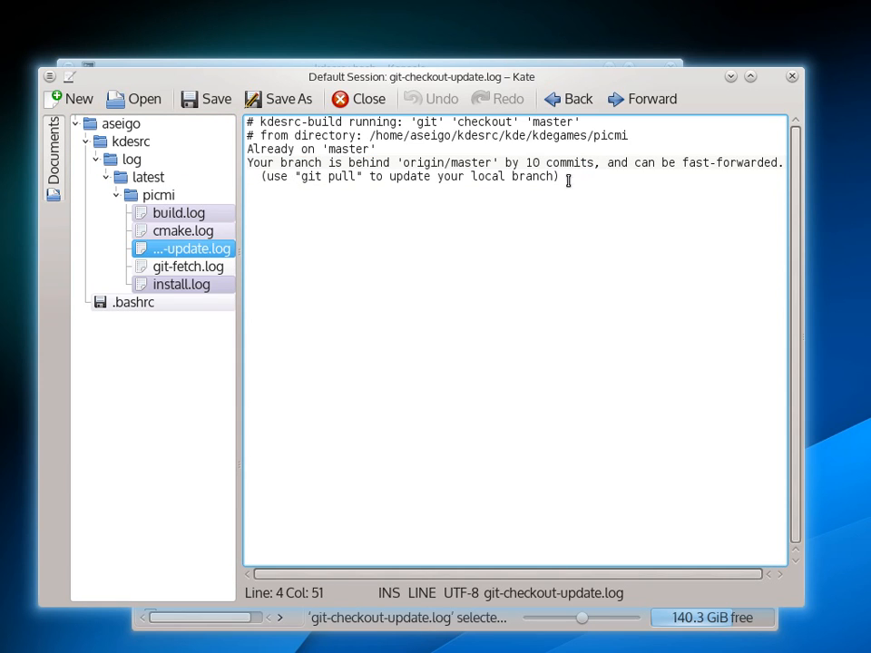
{"action": "mouse_move", "coordinate": [534, 240]}
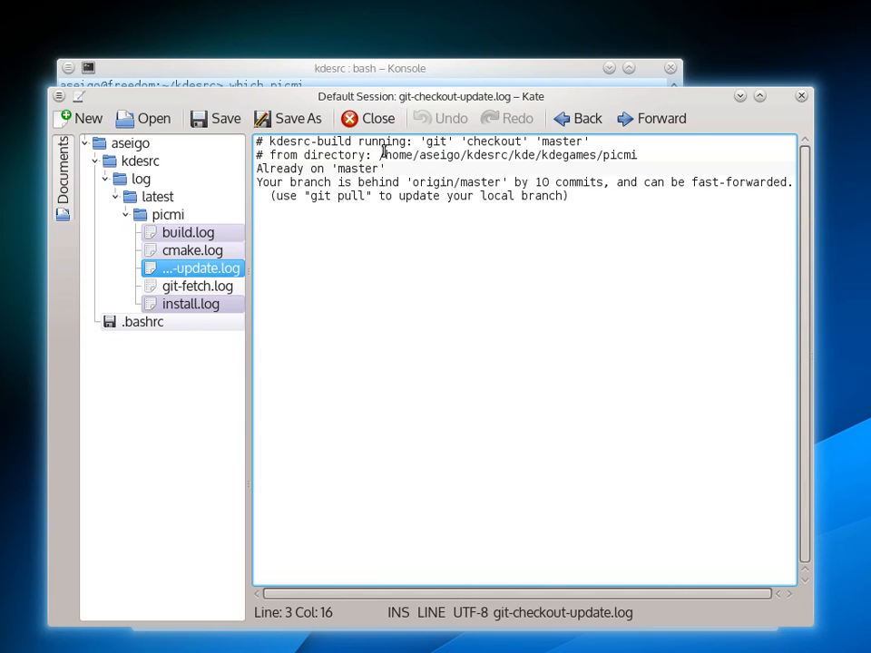
{"action": "left_click_drag", "start_coordinate": [379, 155], "coordinate": [386, 168]}
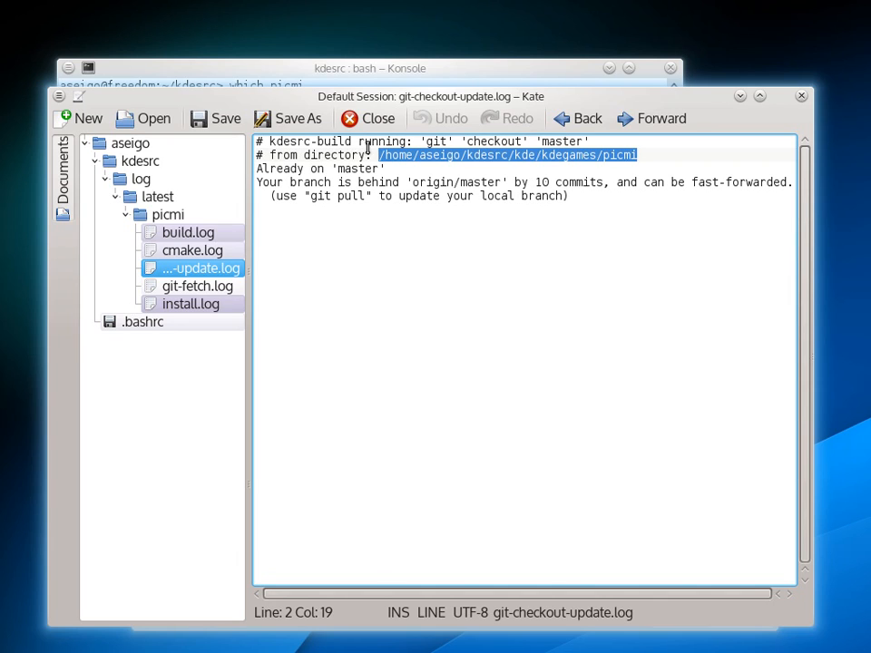
{"action": "mouse_move", "coordinate": [554, 56]}
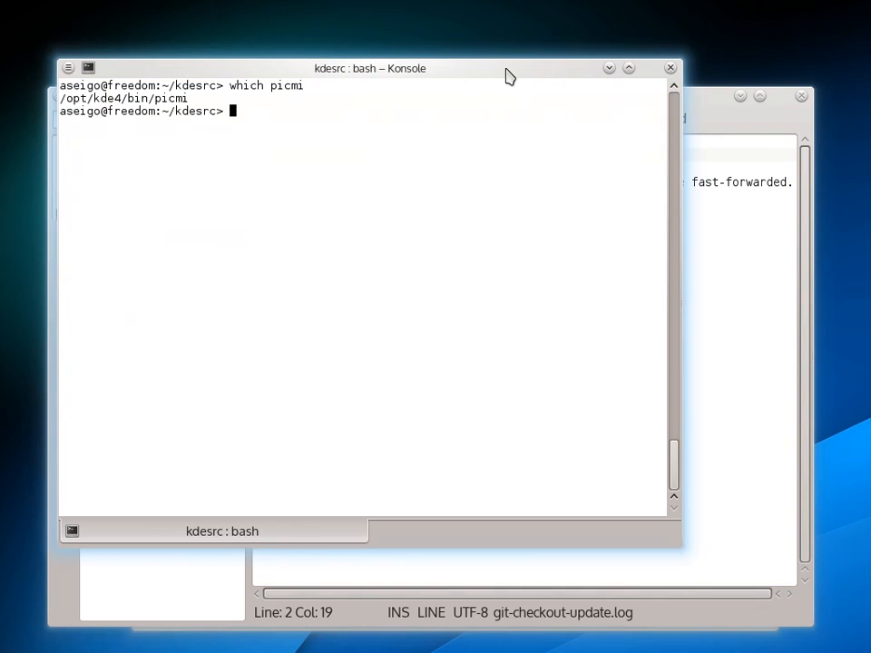
- cd into /home/aseigo/kdesrc/kde/kdegames/picmi, then up to kdereview, and begin typing a kdesrc command
{"action": "type", "text": "cd"}
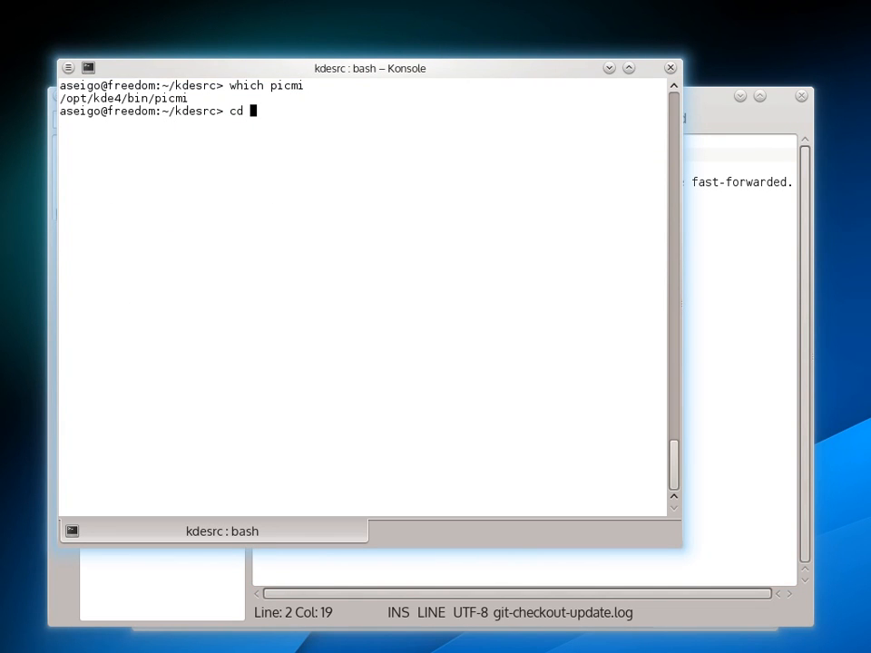
{"action": "type", "text": "/home/aseigo/kdesrc/kde/kdegames/picmi"}
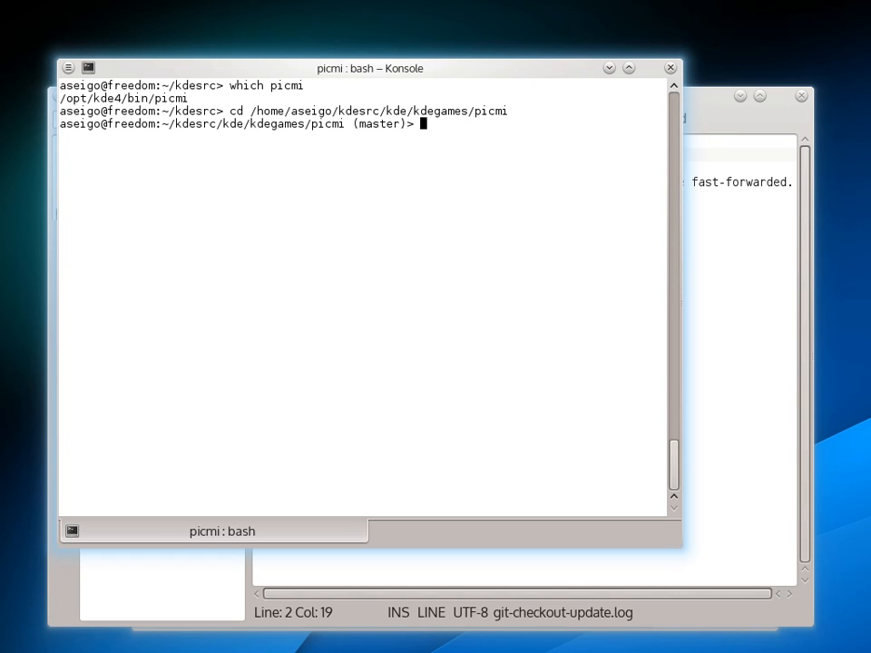
{"action": "mouse_move", "coordinate": [299, 146]}
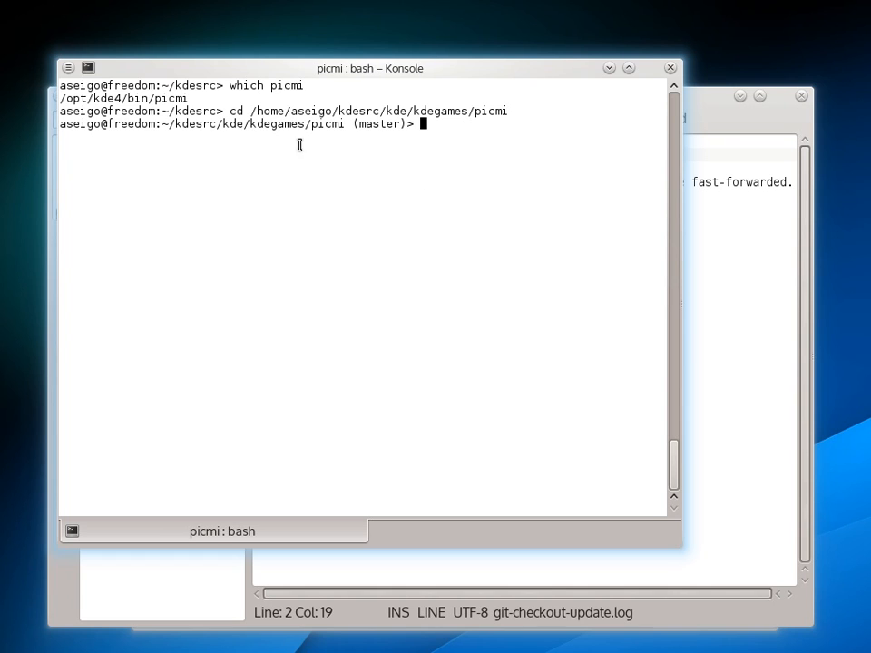
{"action": "mouse_move", "coordinate": [338, 128]}
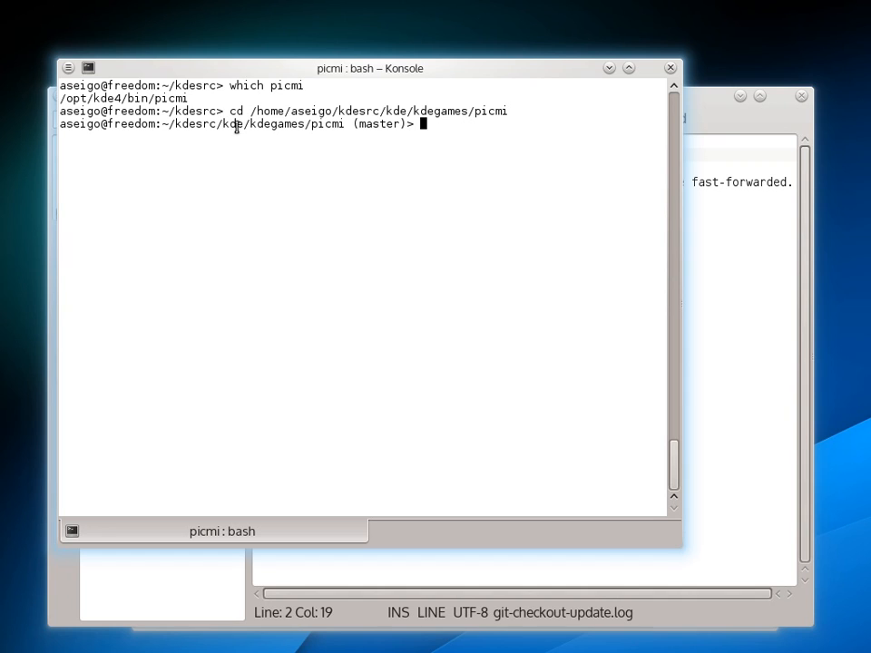
{"action": "mouse_move", "coordinate": [382, 176]}
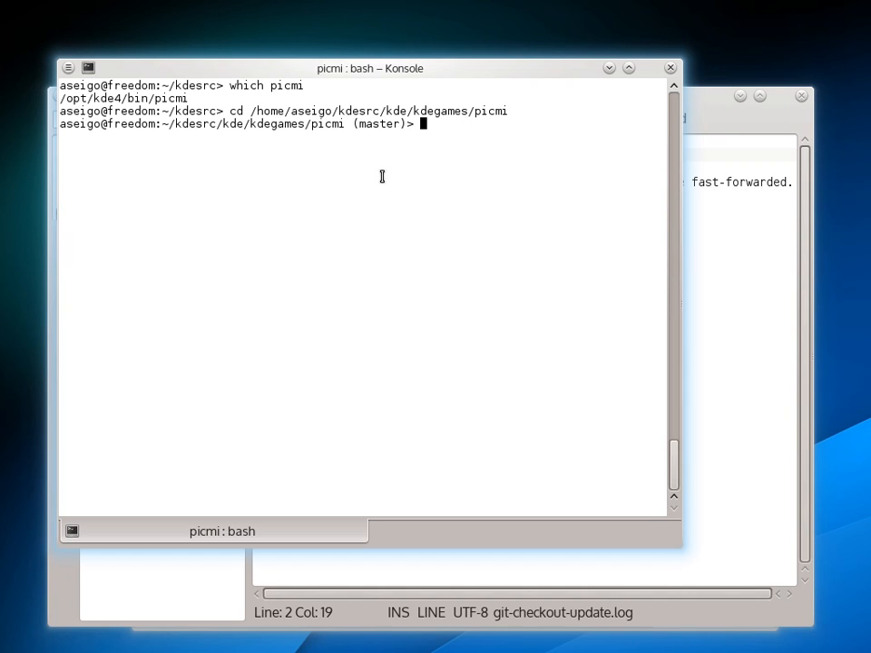
{"action": "type", "text": "cd ."}
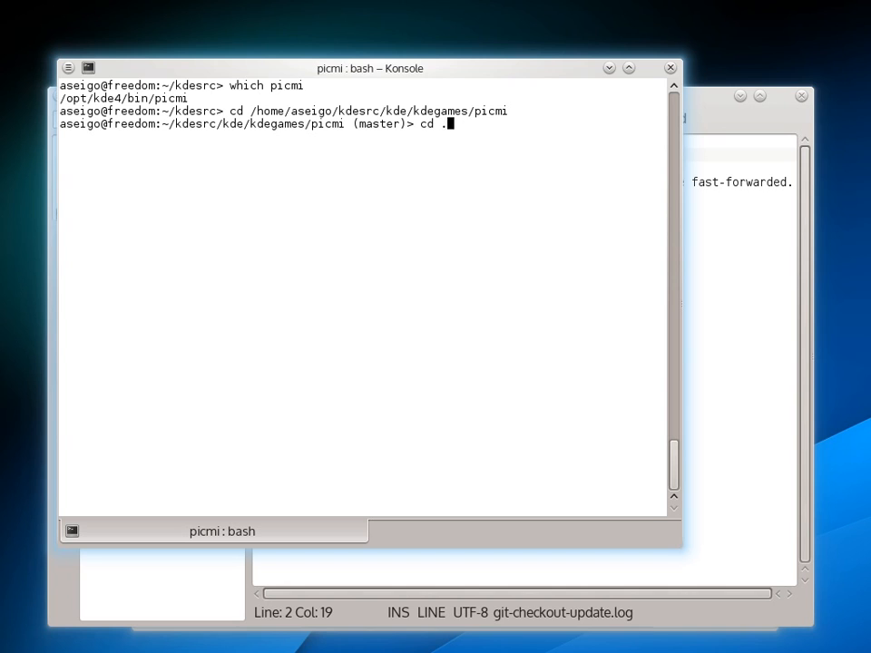
{"action": "type", "text": "./../../kdereview/"}
{"action": "type", "text": "ls"}
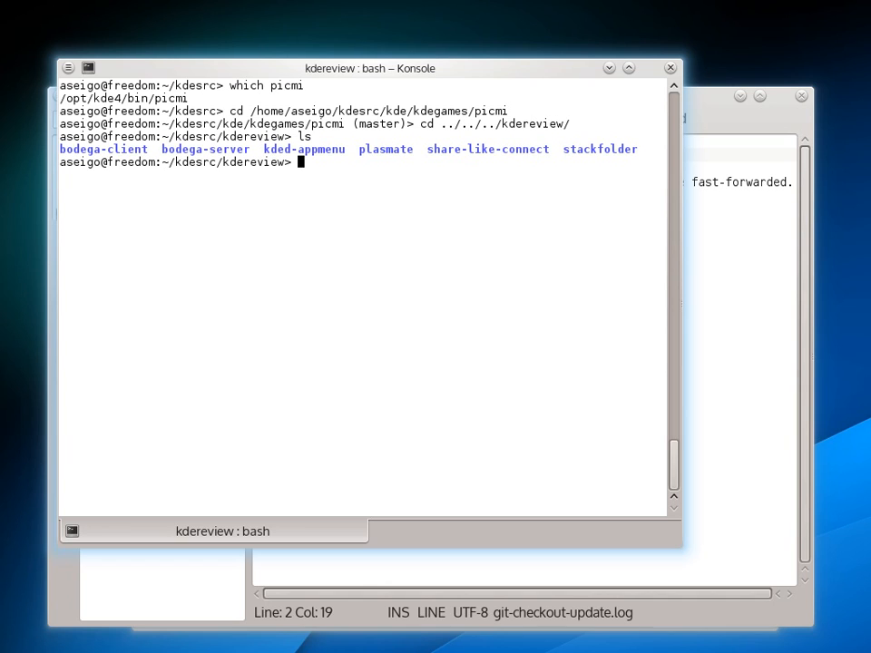
{"action": "type", "text": "kdesr"}
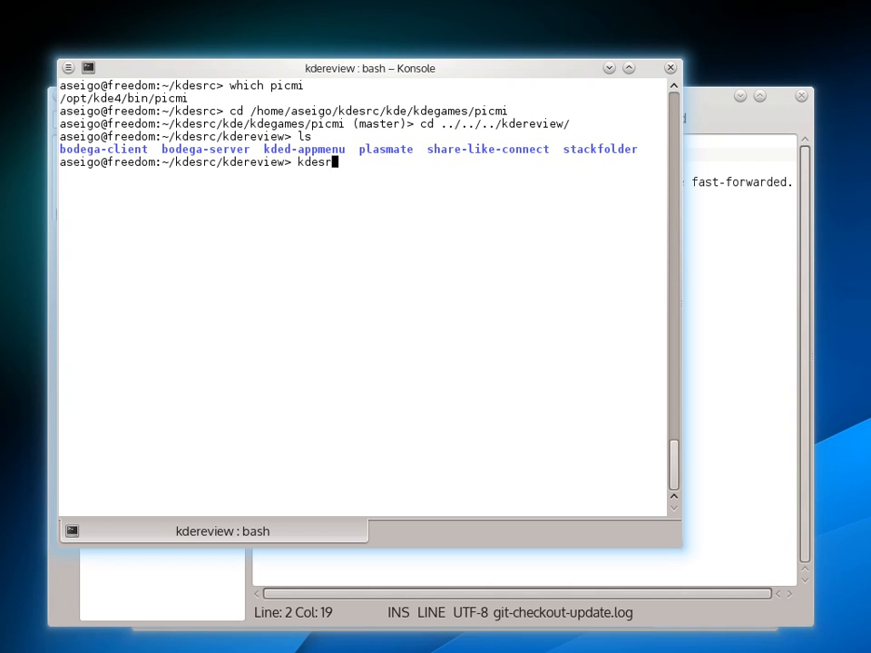
- Go back to the picmi source directory and list CMakeLists.txt, src, doc, icons, levels and themes
{"action": "type", "text": "c-build plasmate"}
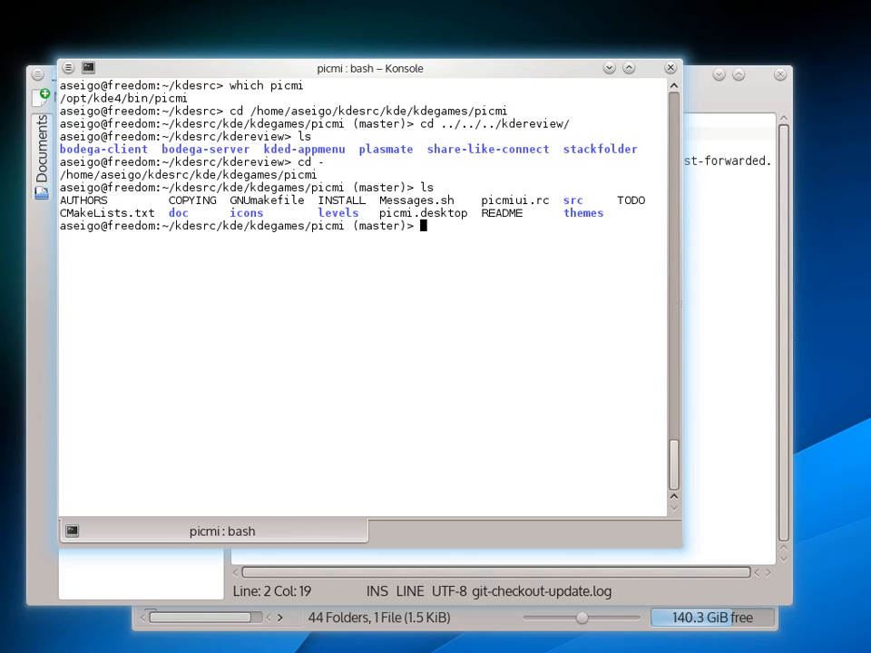
{"action": "mouse_move", "coordinate": [223, 204]}
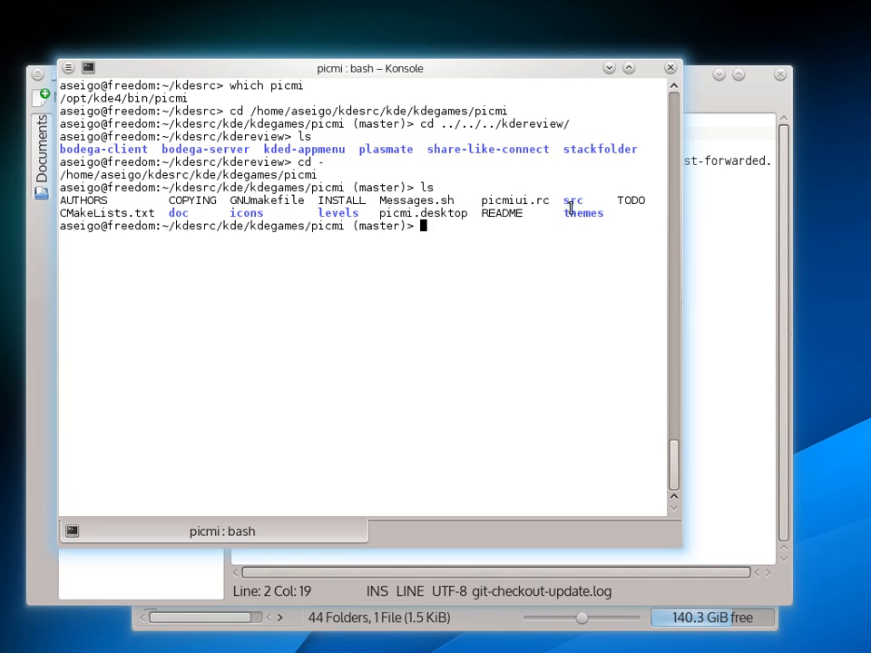
{"action": "mouse_move", "coordinate": [324, 243]}
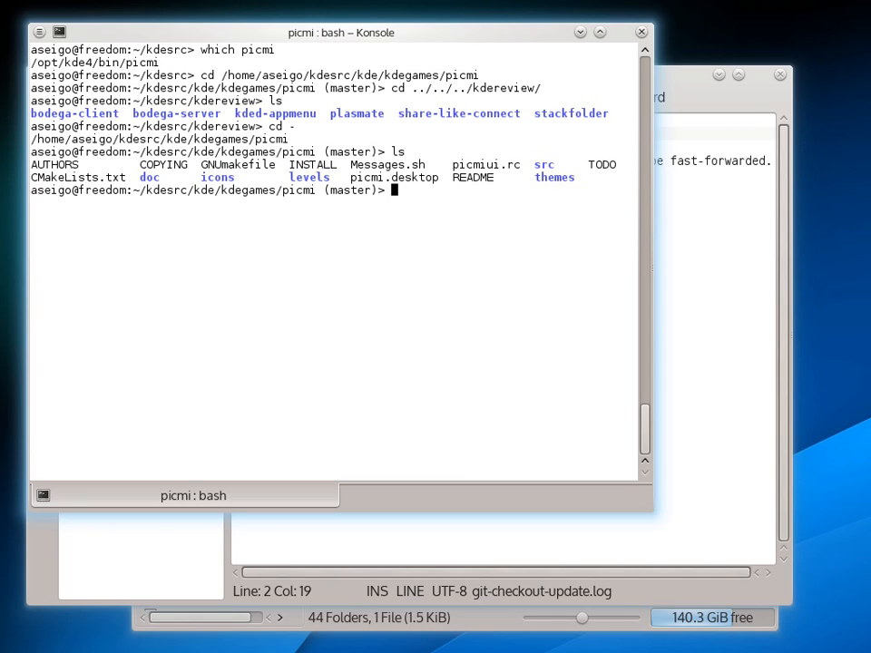
- Jump to ~/build/kde/kdegames/picmi with cb and list CMakeCache.txt, Makefile and src
{"action": "type", "text": "cb"}
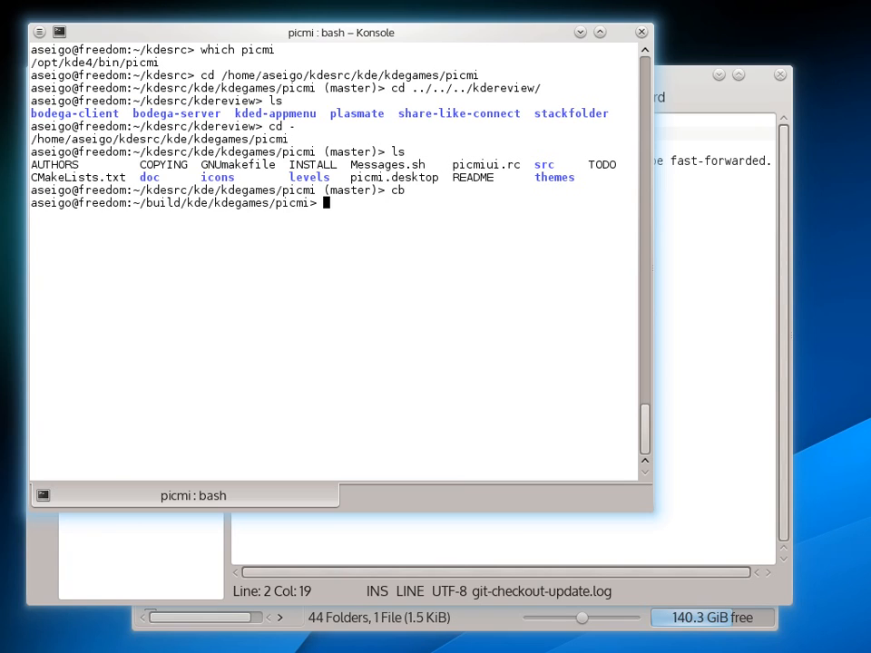
{"action": "type", "text": "ls"}
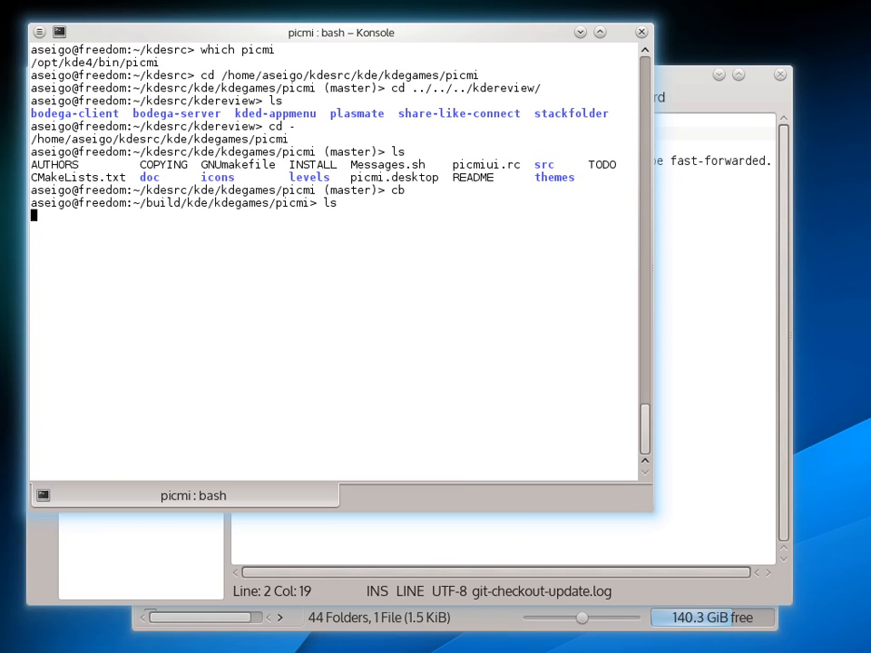
{"action": "key", "text": "Return"}
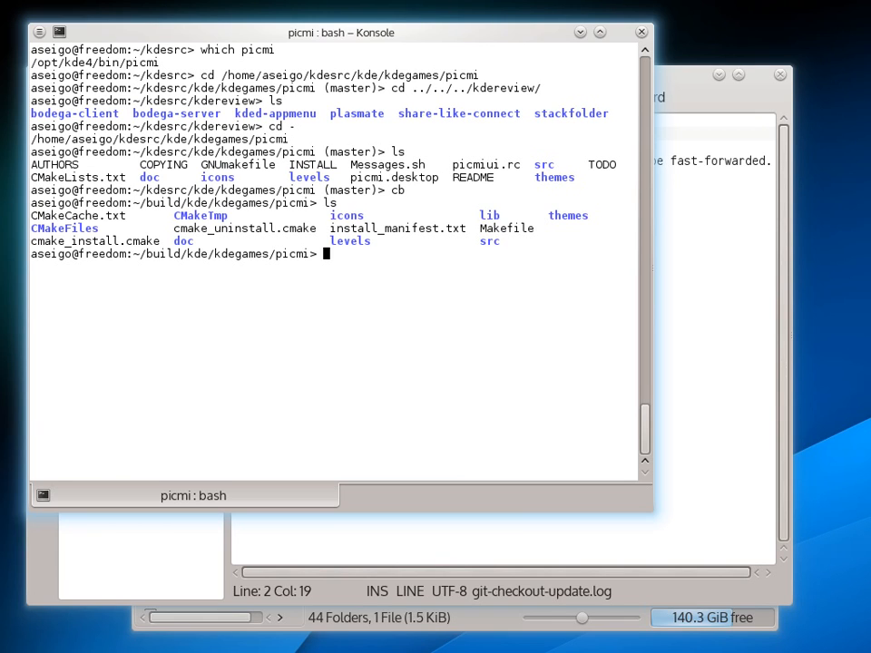
{"action": "type", "text": "cs"}
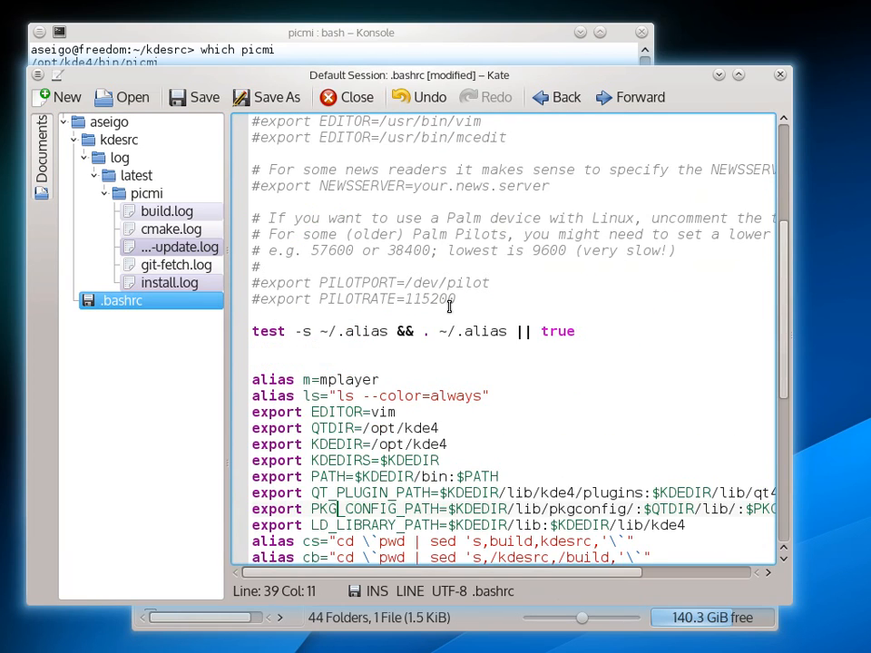
- Scroll .bashrc down to the ocs, ocb and git shortcut aliases, deselecting the cs/cb lines
{"action": "scroll", "scroll_direction": "down", "scroll_amount": 3}
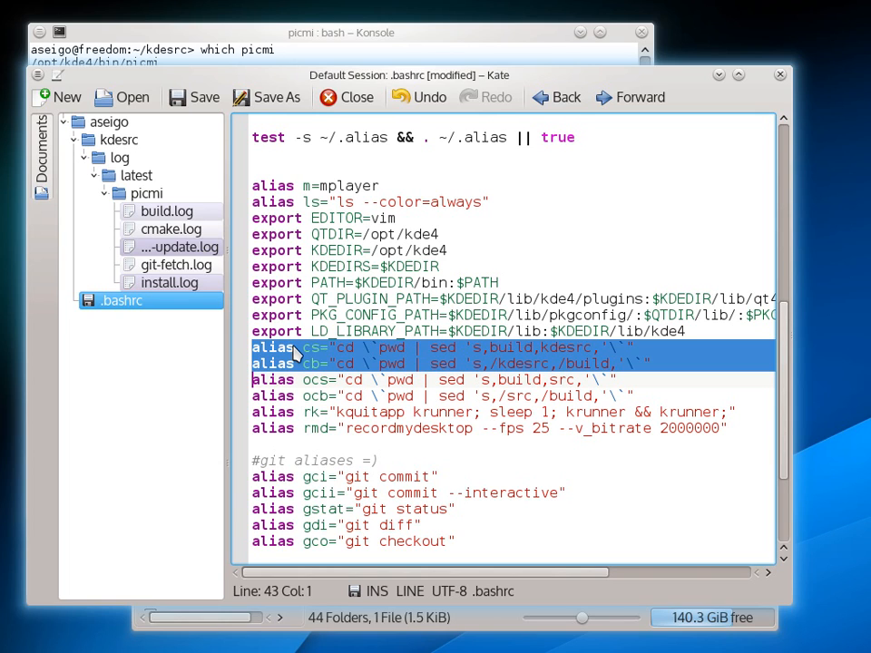
{"action": "mouse_move", "coordinate": [293, 354]}
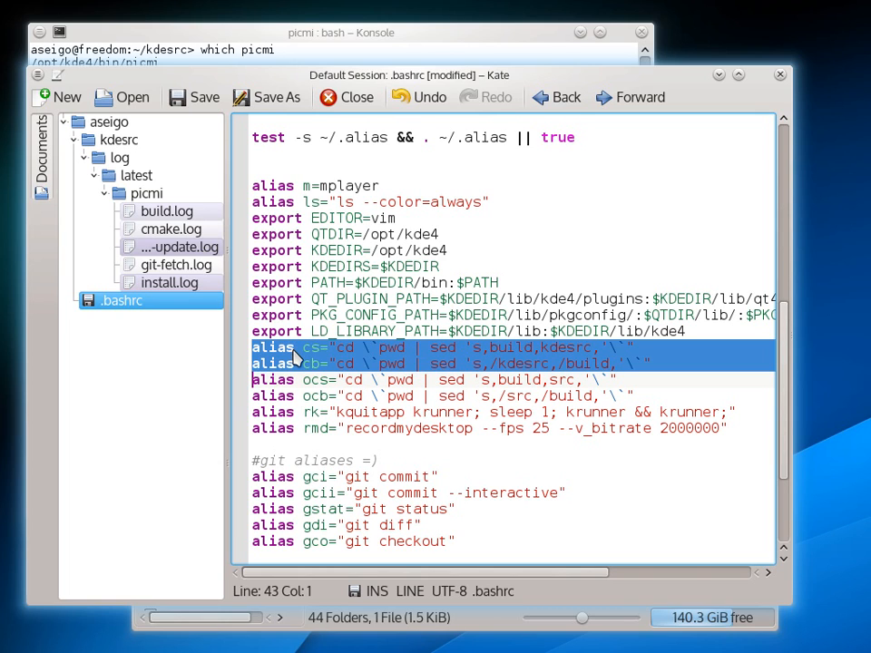
{"action": "left_click", "coordinate": [307, 347]}
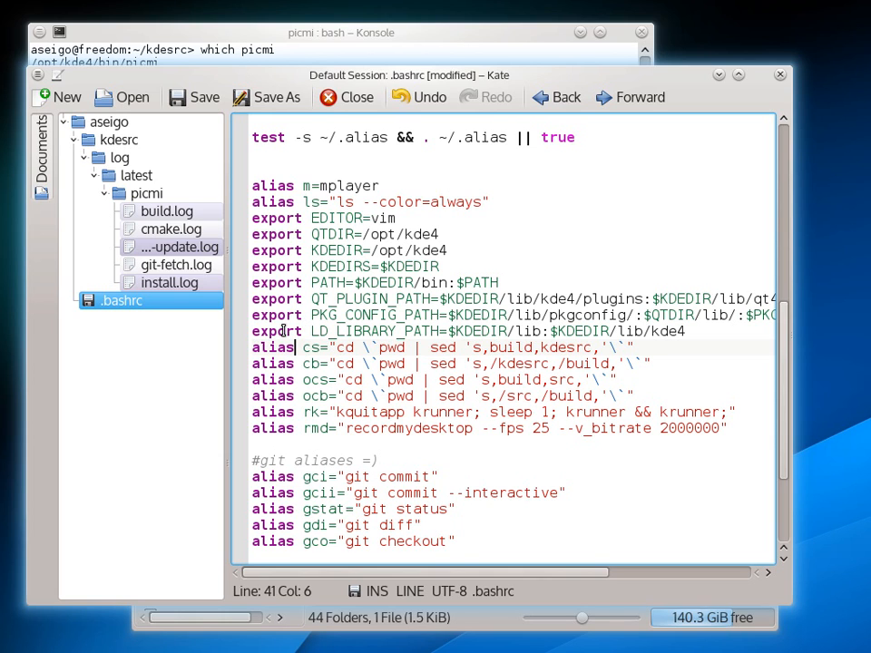
- Toggle between picmi source and build with cb/cs, then move to knavalbattle and list its sources
{"action": "left_click", "coordinate": [341, 31]}
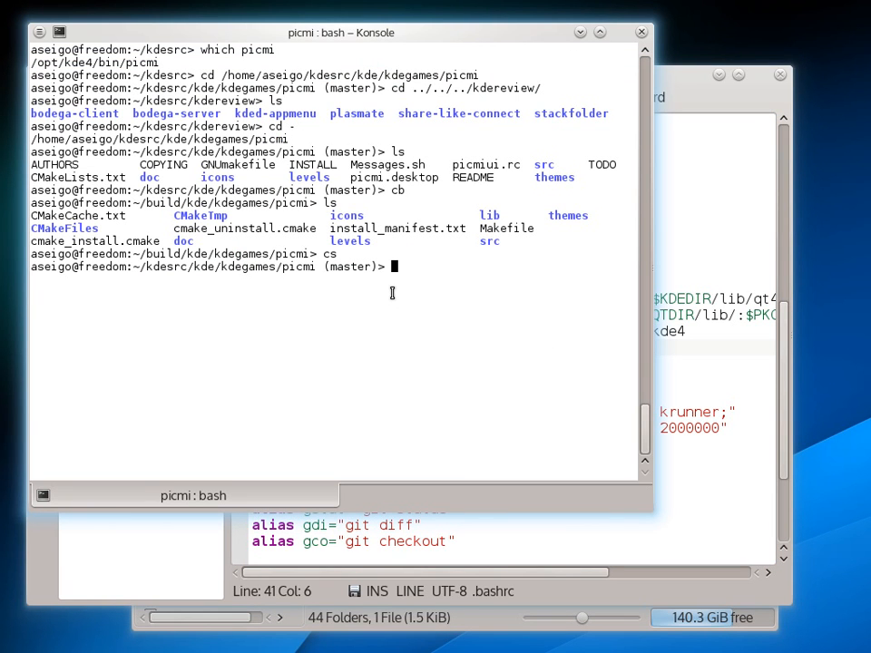
{"action": "type", "text": "cb"}
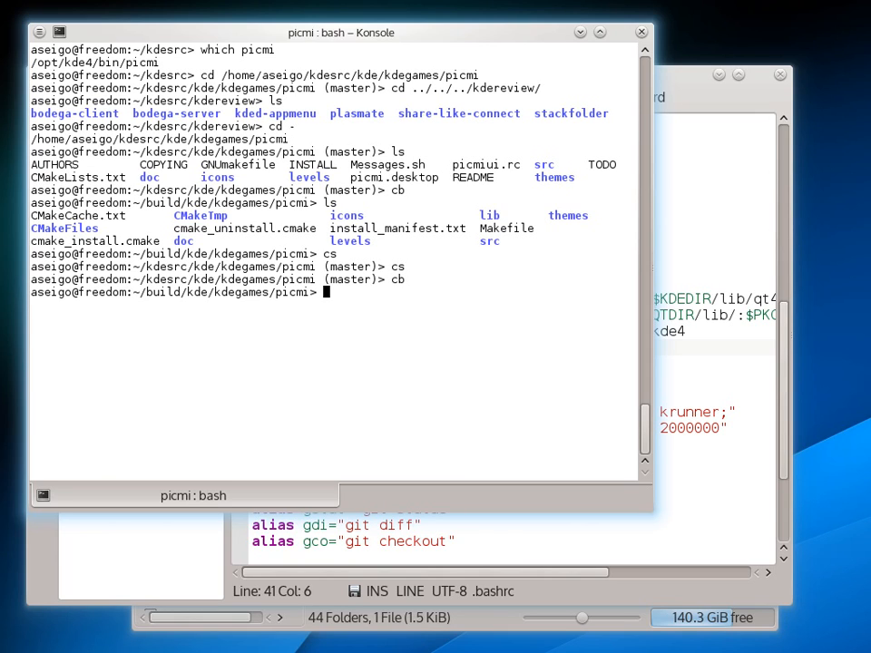
{"action": "type", "text": "c"}
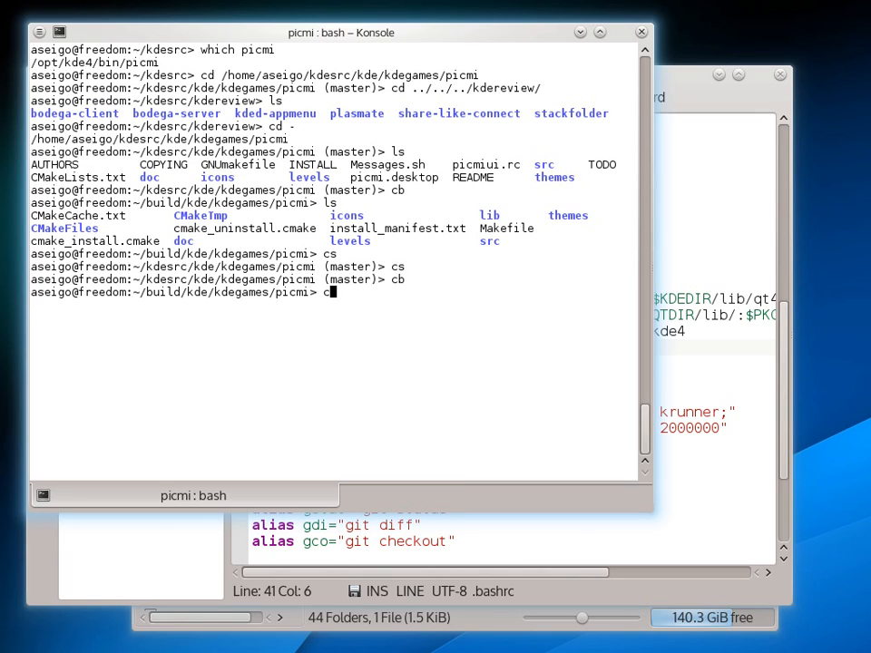
{"action": "type", "text": "cd ../../kd"}
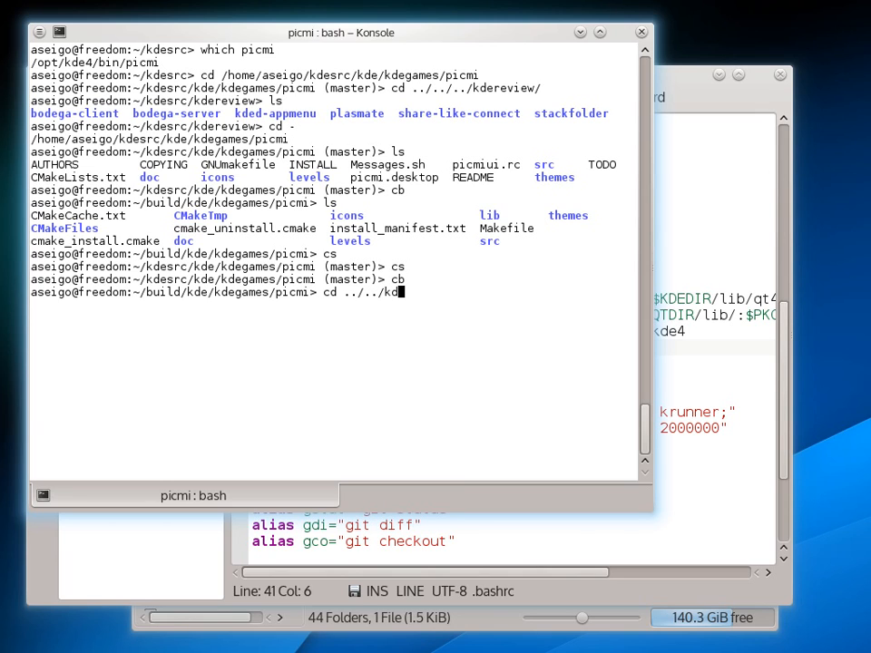
{"action": "key", "text": "BackSpace"}
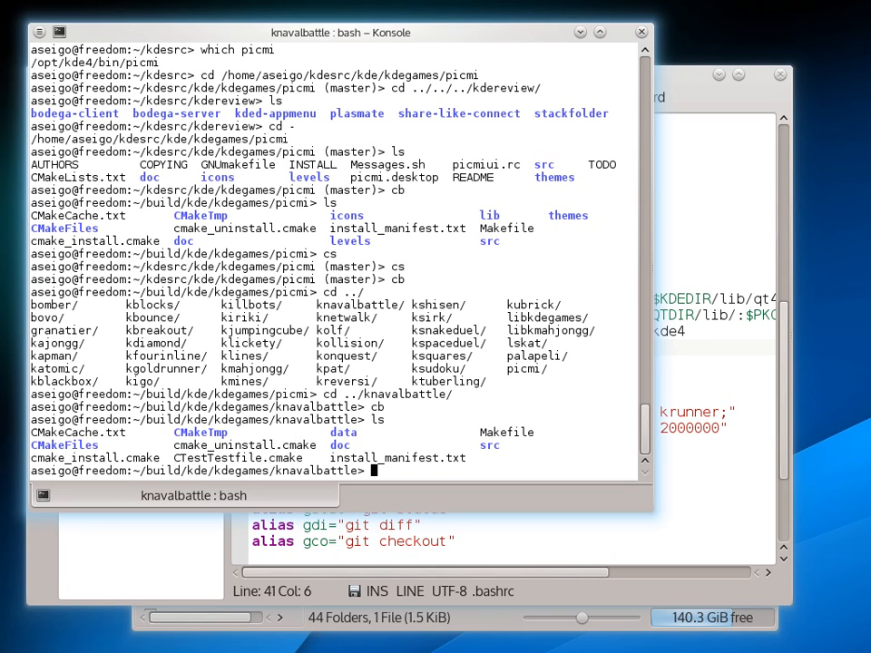
{"action": "key", "text": "Return"}
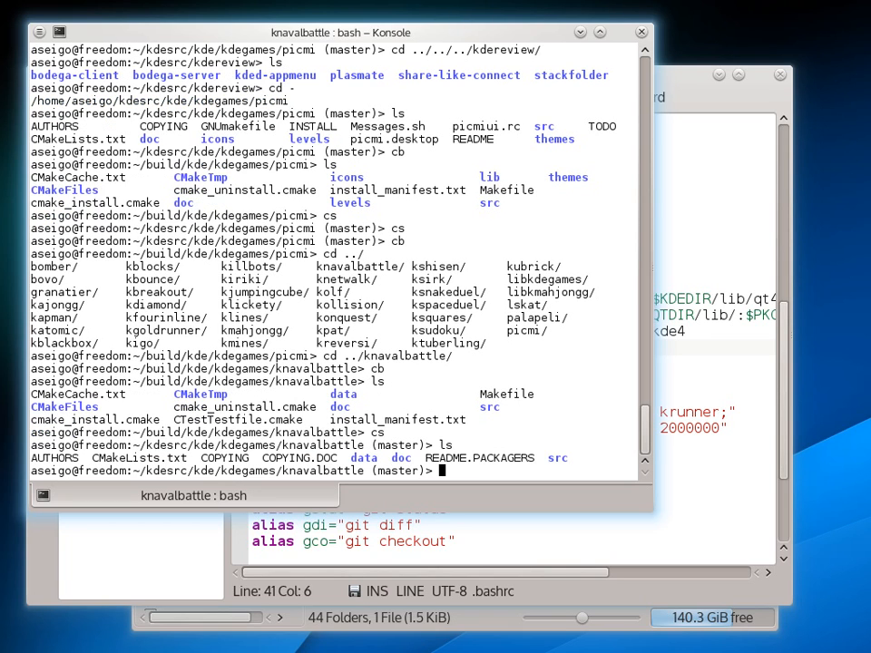